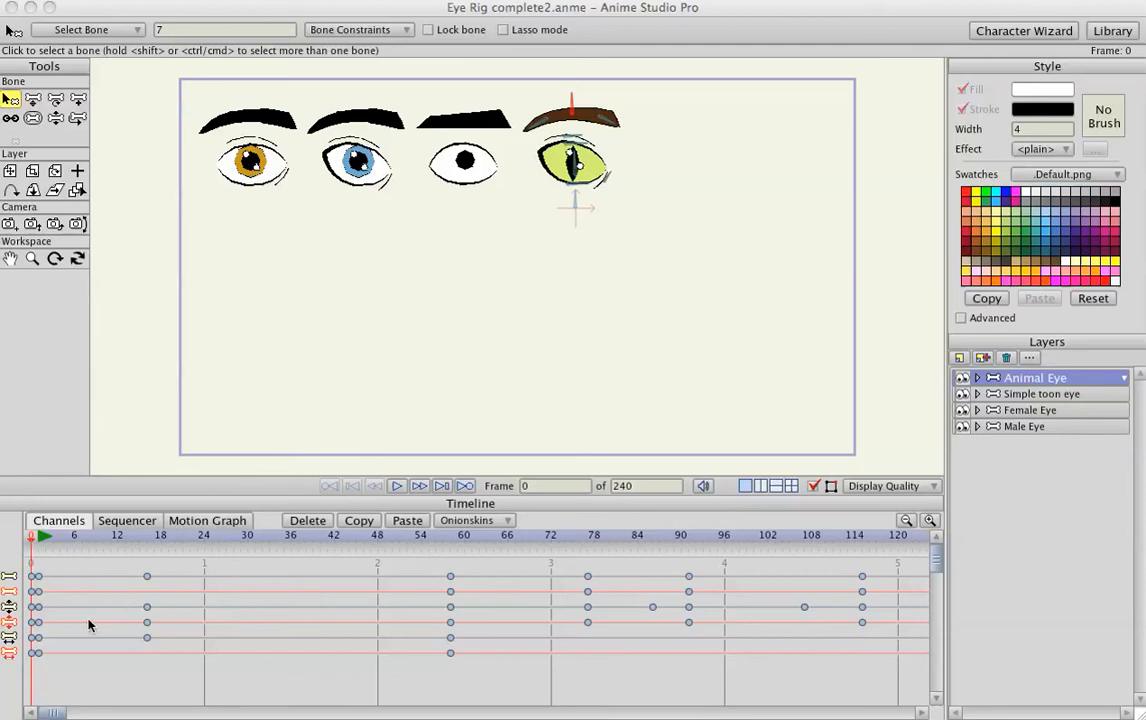
{"action": "mouse_move", "coordinate": [278, 225]}
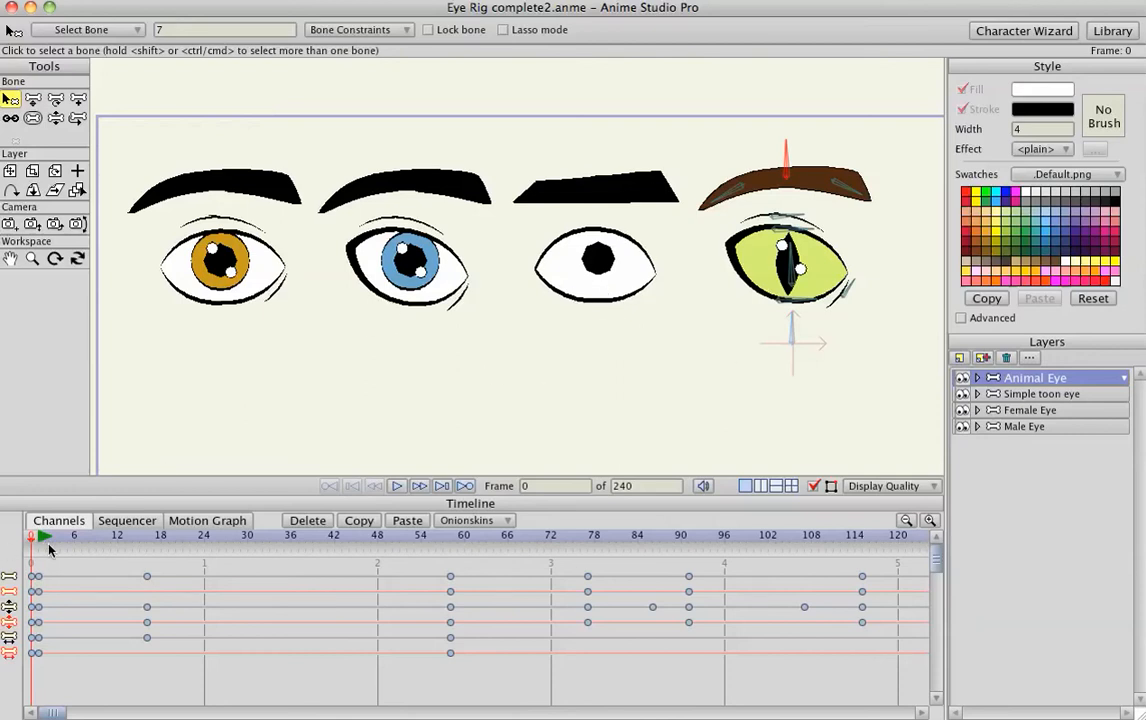
Rewind and play back the four rigged eye animations, then stop playback
{"action": "left_click", "coordinate": [419, 486]}
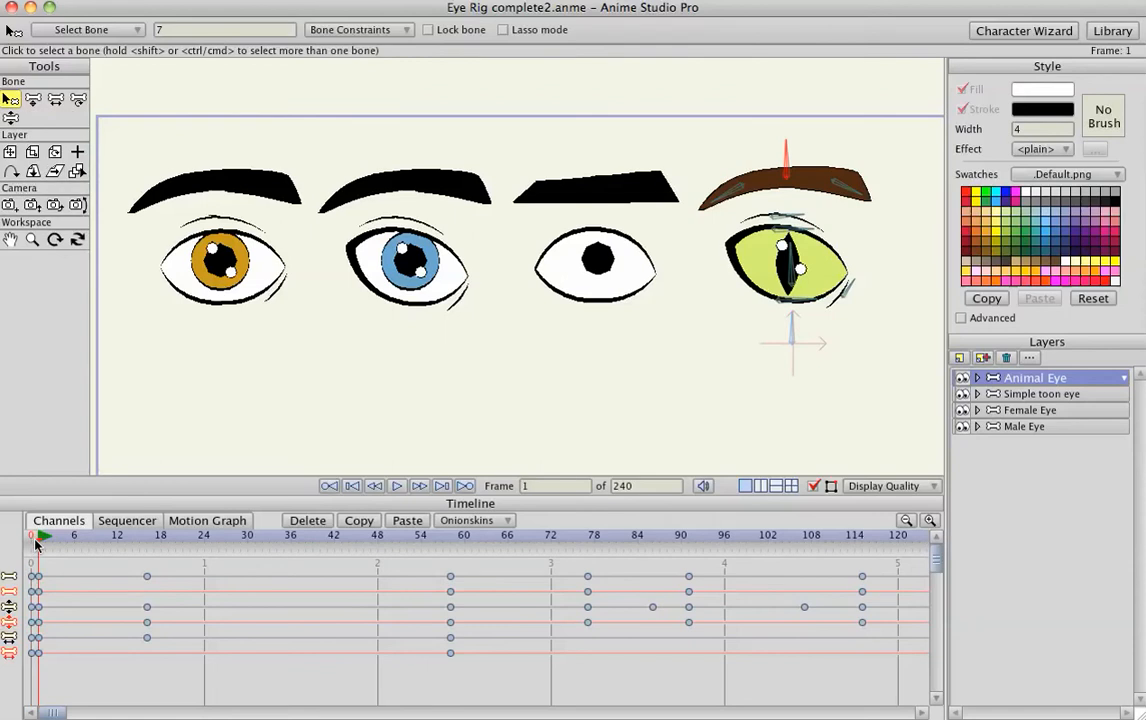
{"action": "left_click", "coordinate": [397, 485]}
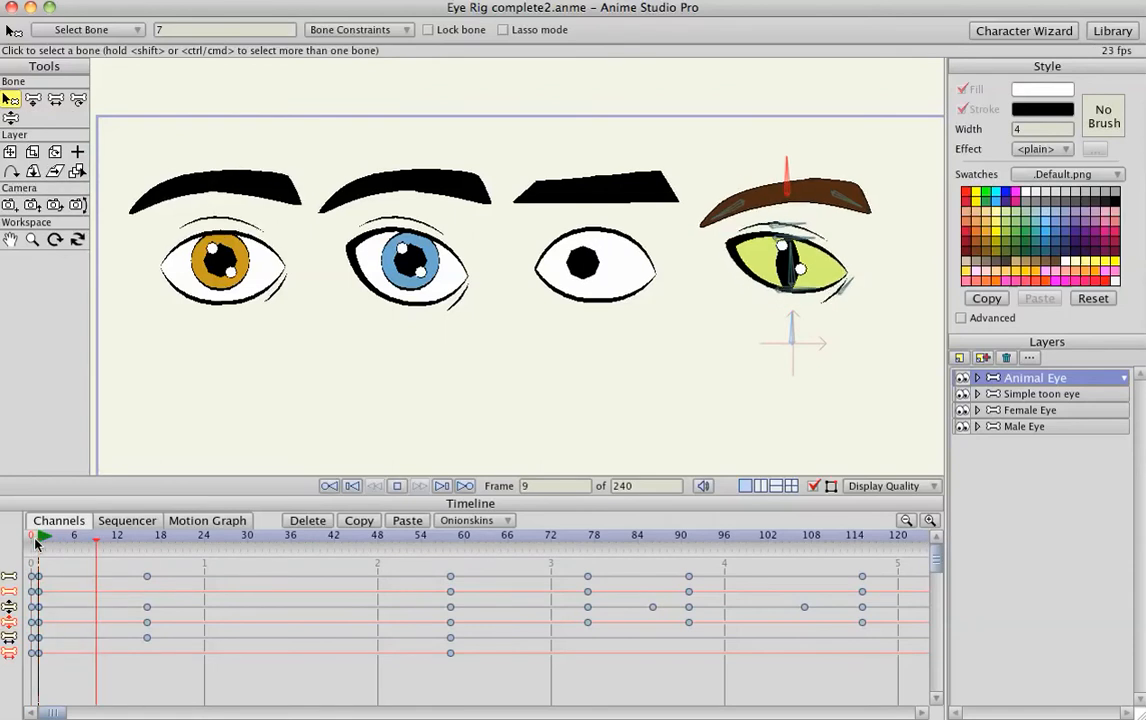
{"action": "left_click", "coordinate": [416, 535]}
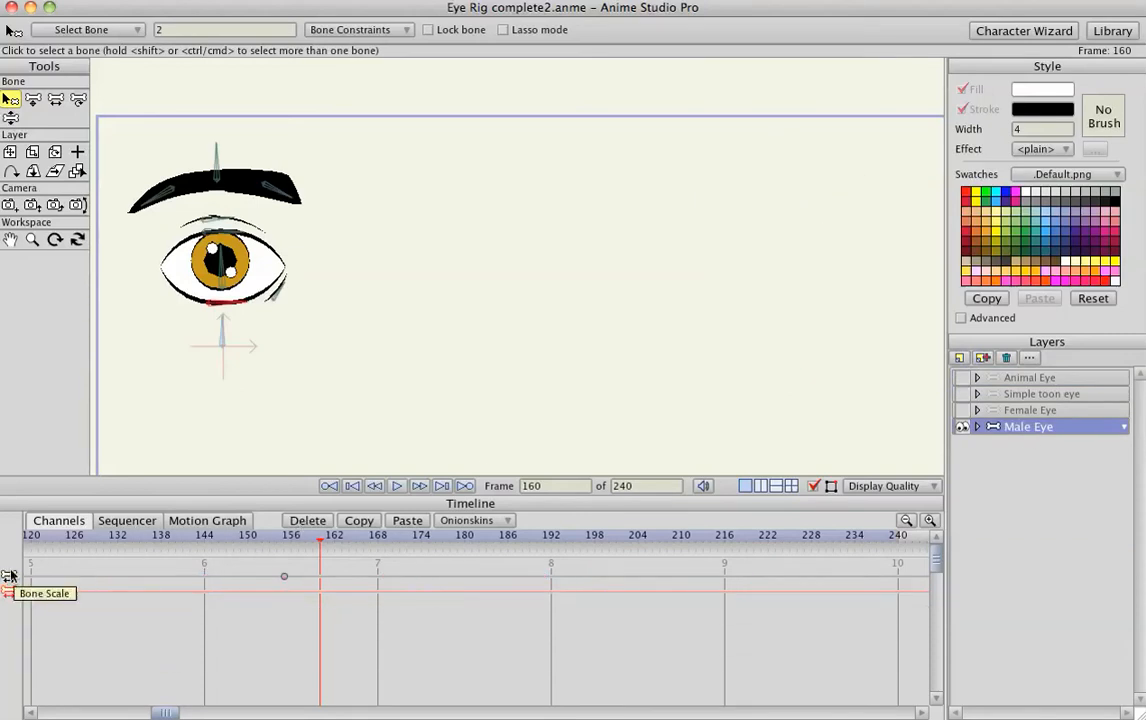
Scroll the timeline back to the start and return to frame 1
{"action": "left_click", "coordinate": [10, 575]}
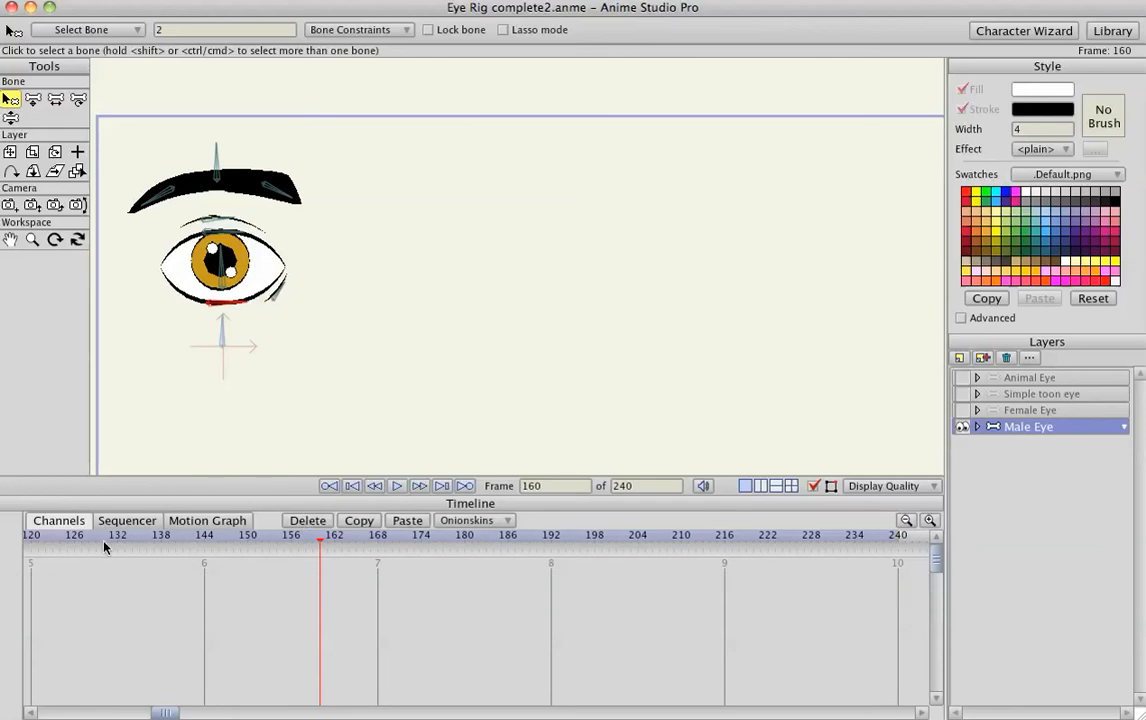
{"action": "scroll", "scroll_direction": "left", "scroll_amount": 3}
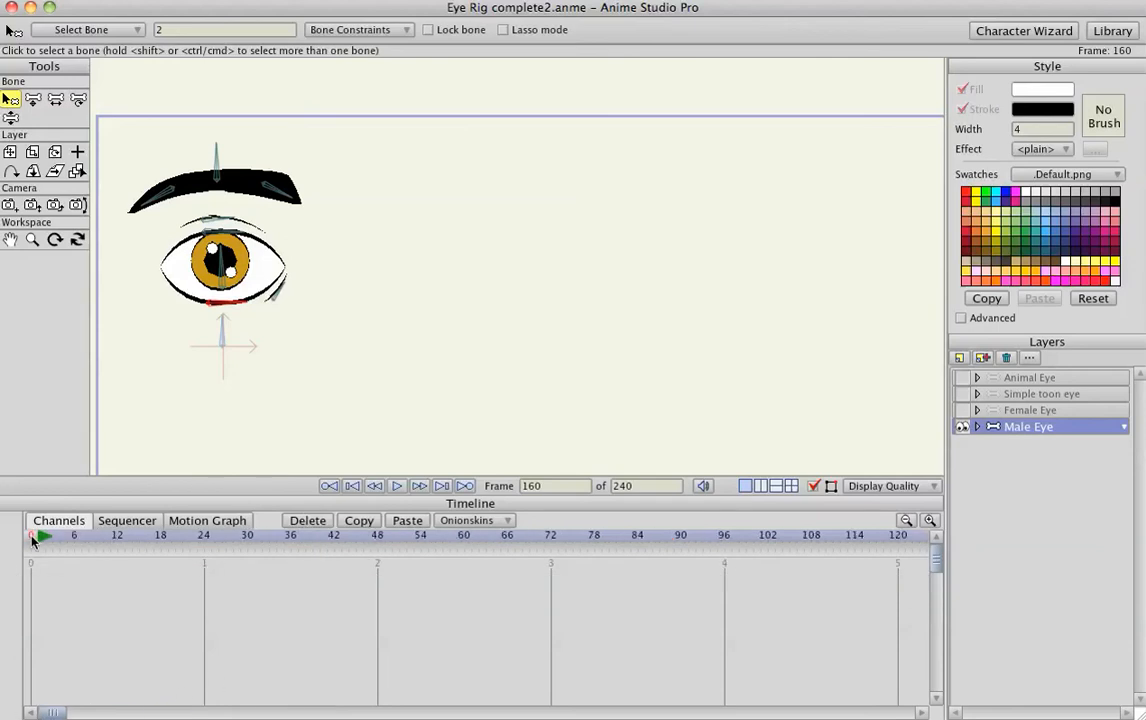
{"action": "left_click", "coordinate": [351, 485]}
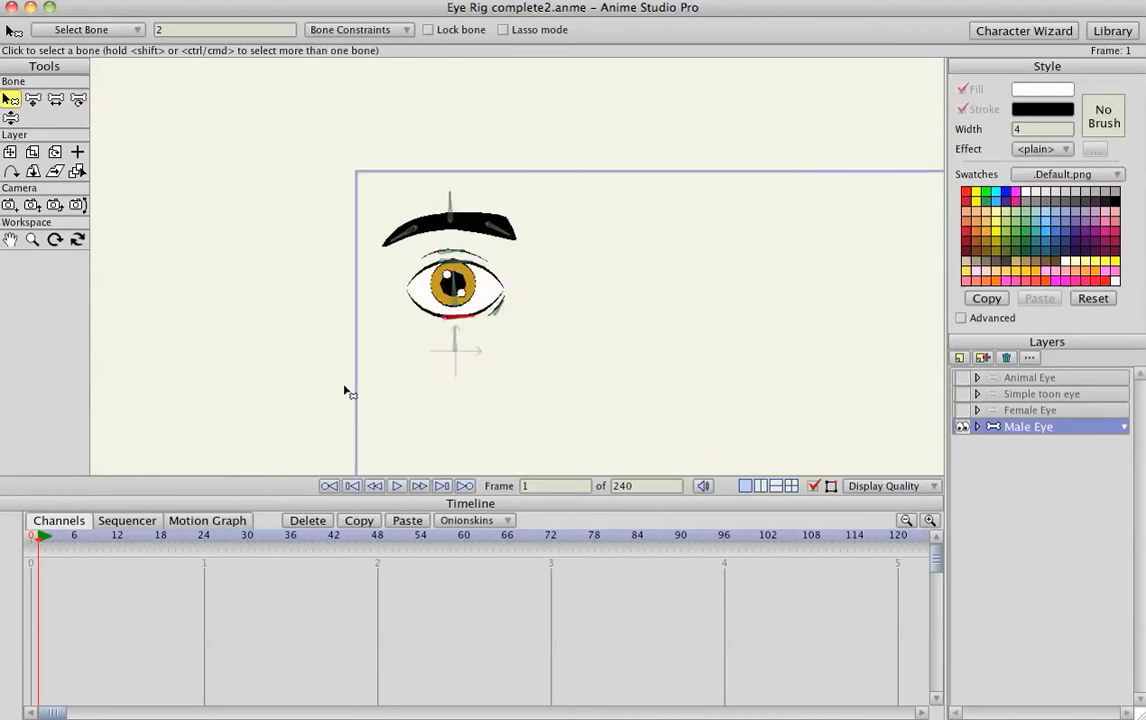
With Transform Bone, drag the male eye's eyelid bones together at frame 3 to close it
{"action": "left_click", "coordinate": [33, 98]}
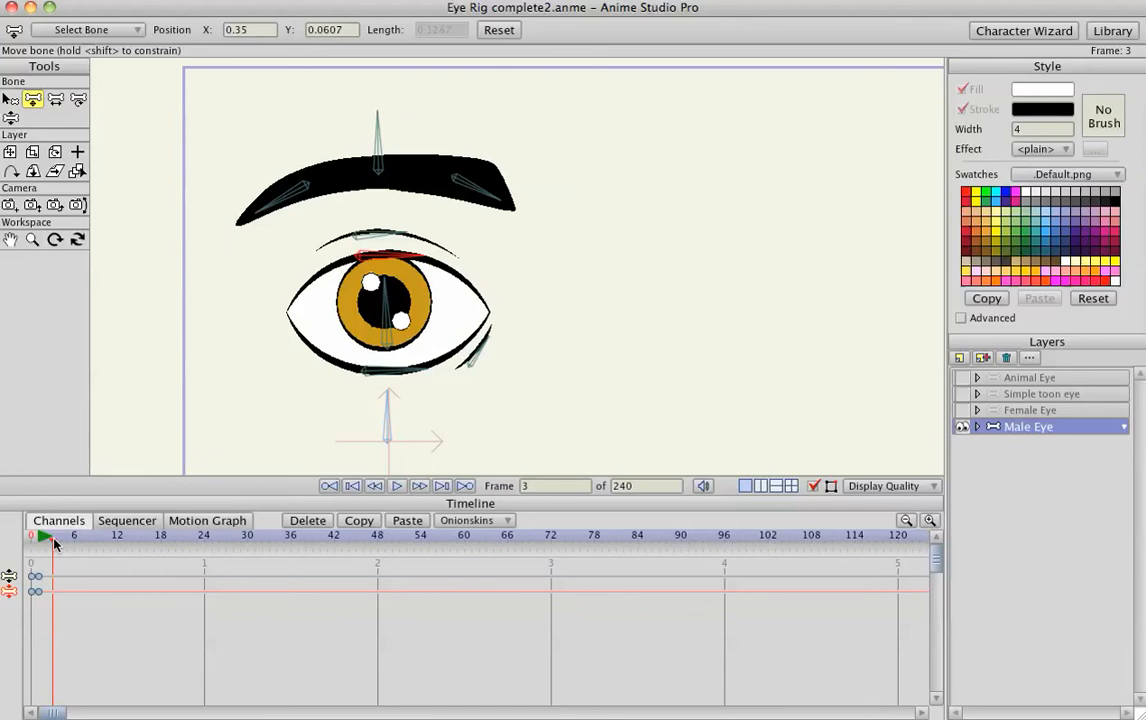
{"action": "mouse_move", "coordinate": [202, 455]}
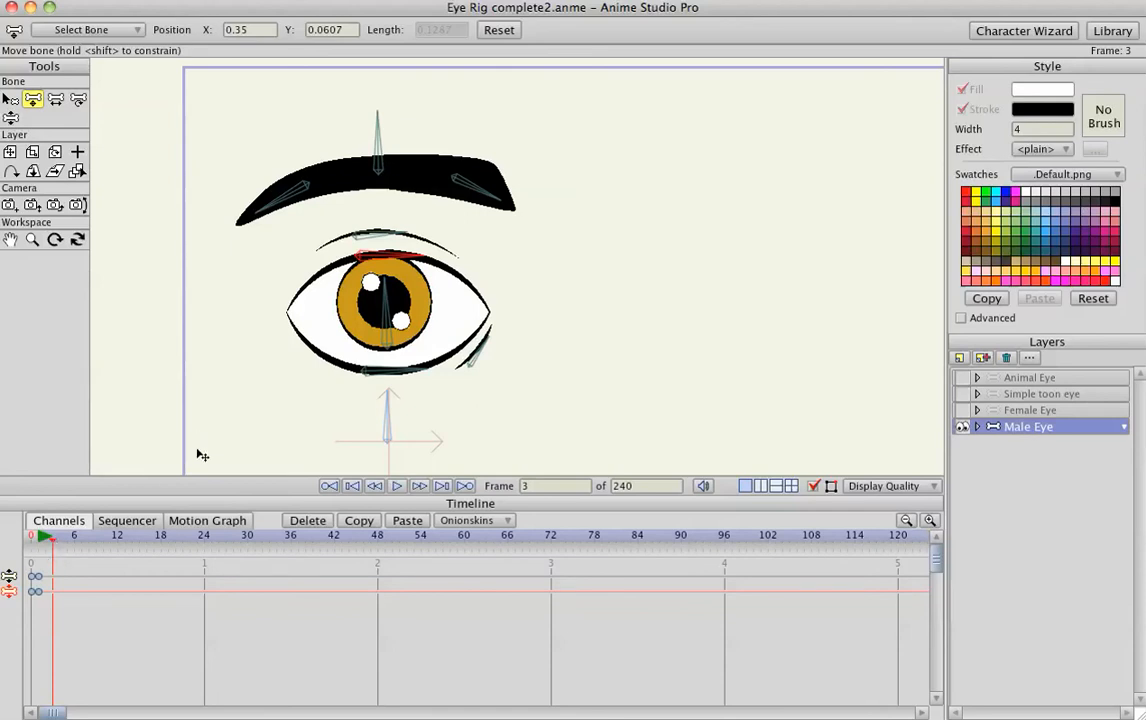
{"action": "mouse_move", "coordinate": [382, 382]}
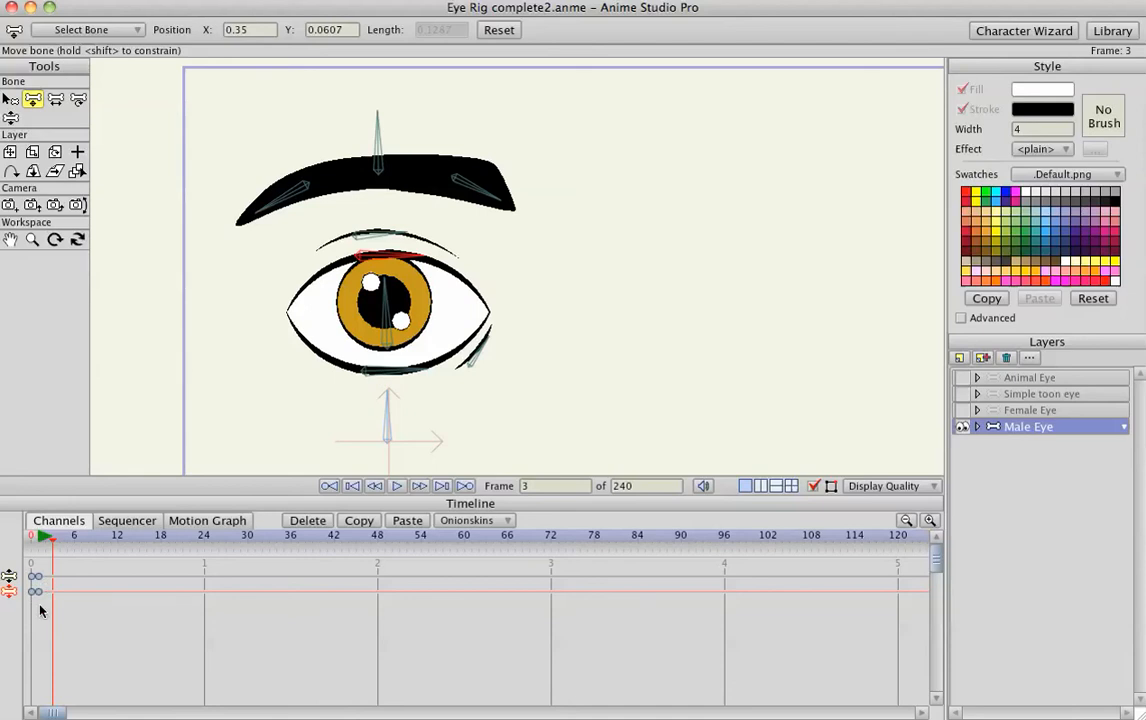
{"action": "left_click_drag", "start_coordinate": [388, 290], "coordinate": [388, 310]}
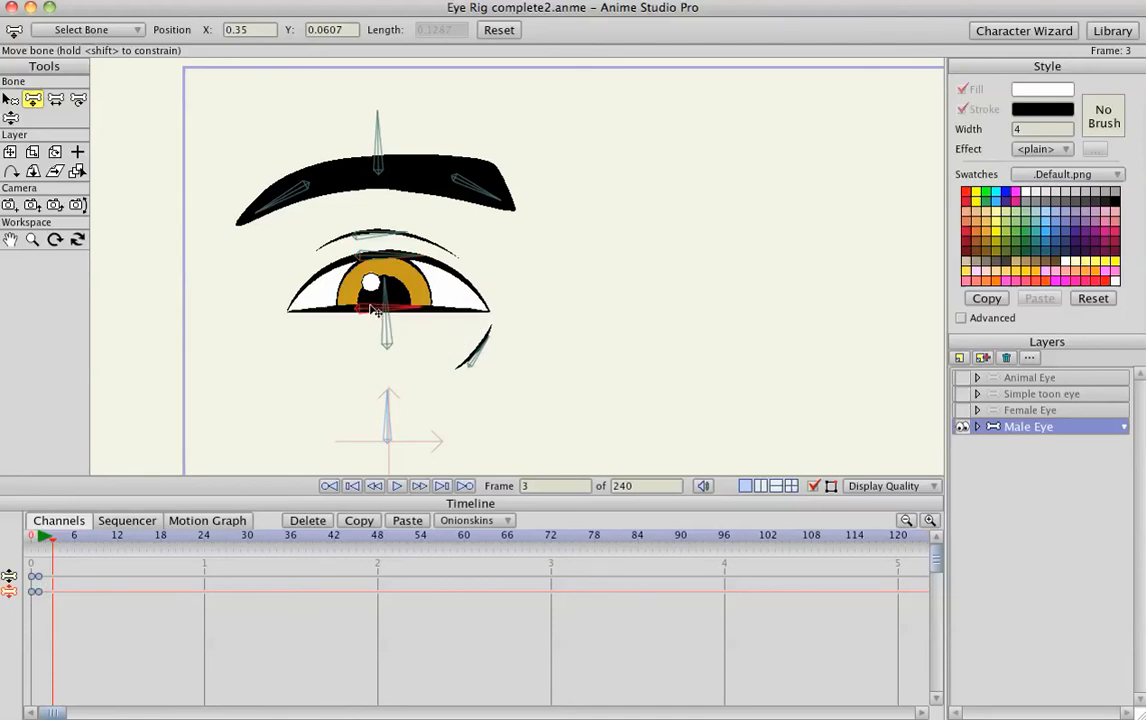
{"action": "left_click_drag", "start_coordinate": [375, 285], "coordinate": [380, 305]}
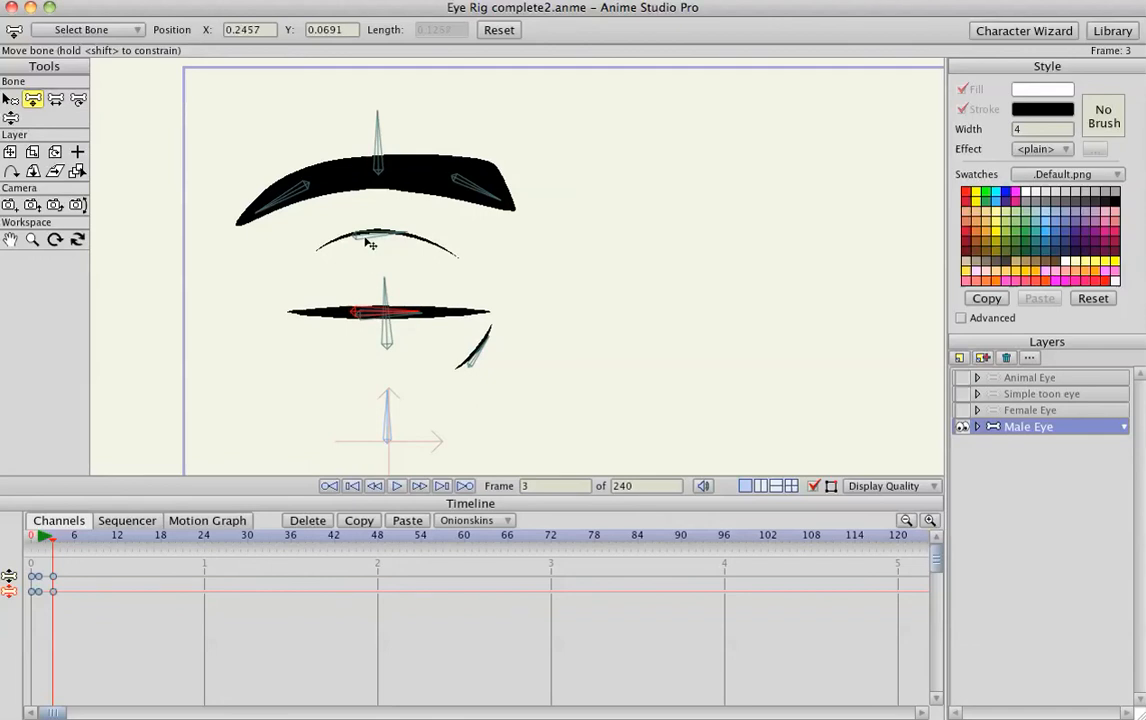
{"action": "mouse_move", "coordinate": [82, 485]}
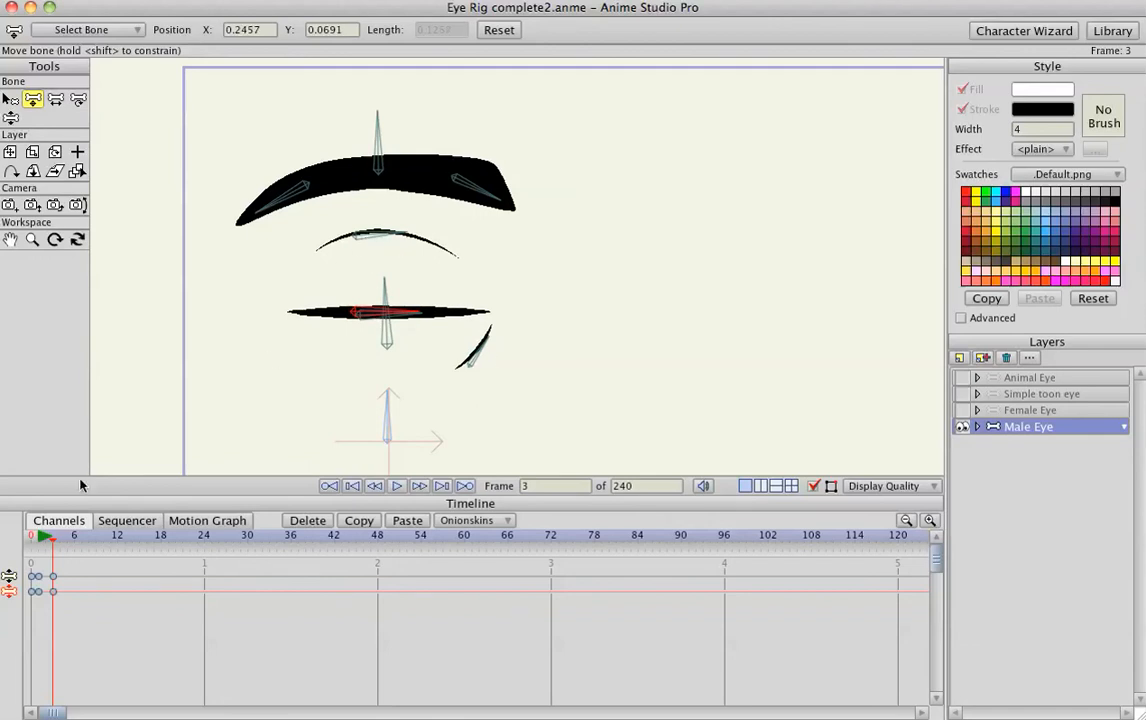
{"action": "mouse_move", "coordinate": [45, 572]}
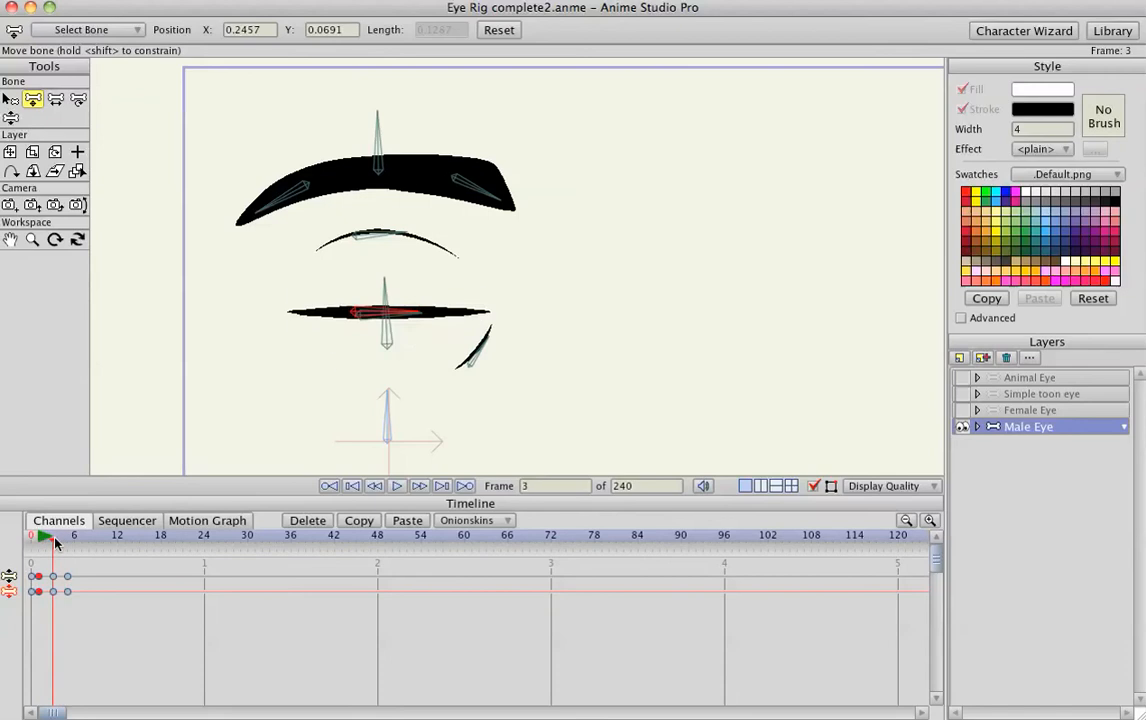
Copy the blink keyframes to around frame 72, then move to frame 89
{"action": "left_click", "coordinate": [73, 535]}
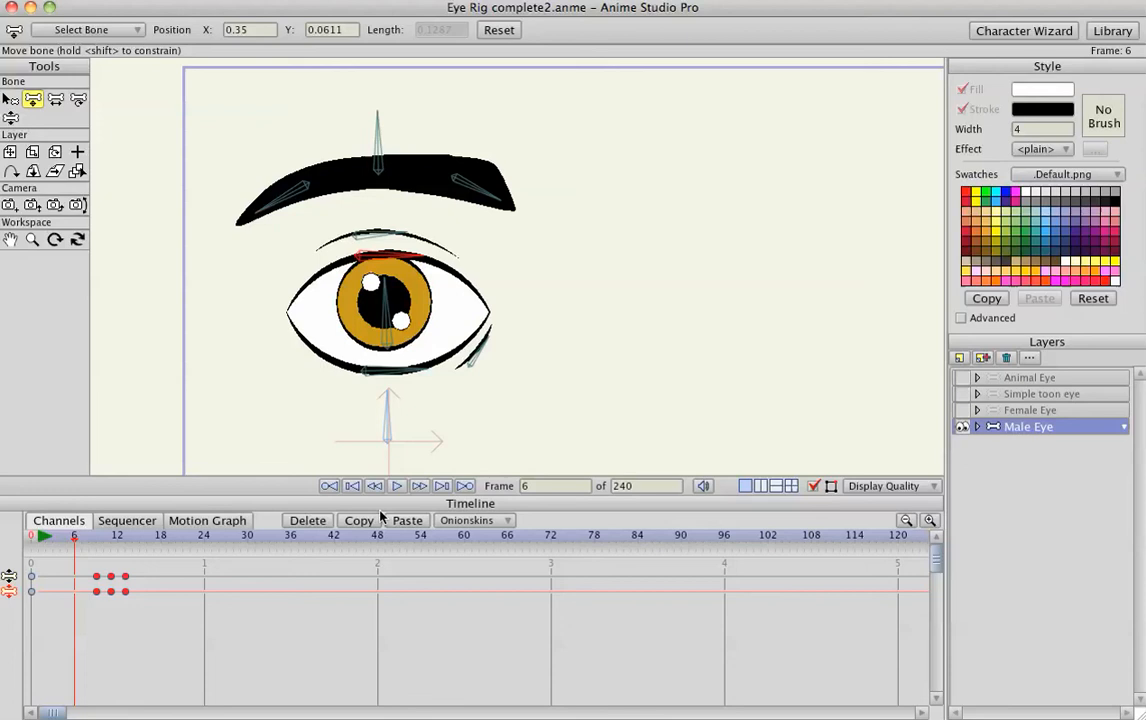
{"action": "left_click", "coordinate": [530, 535]}
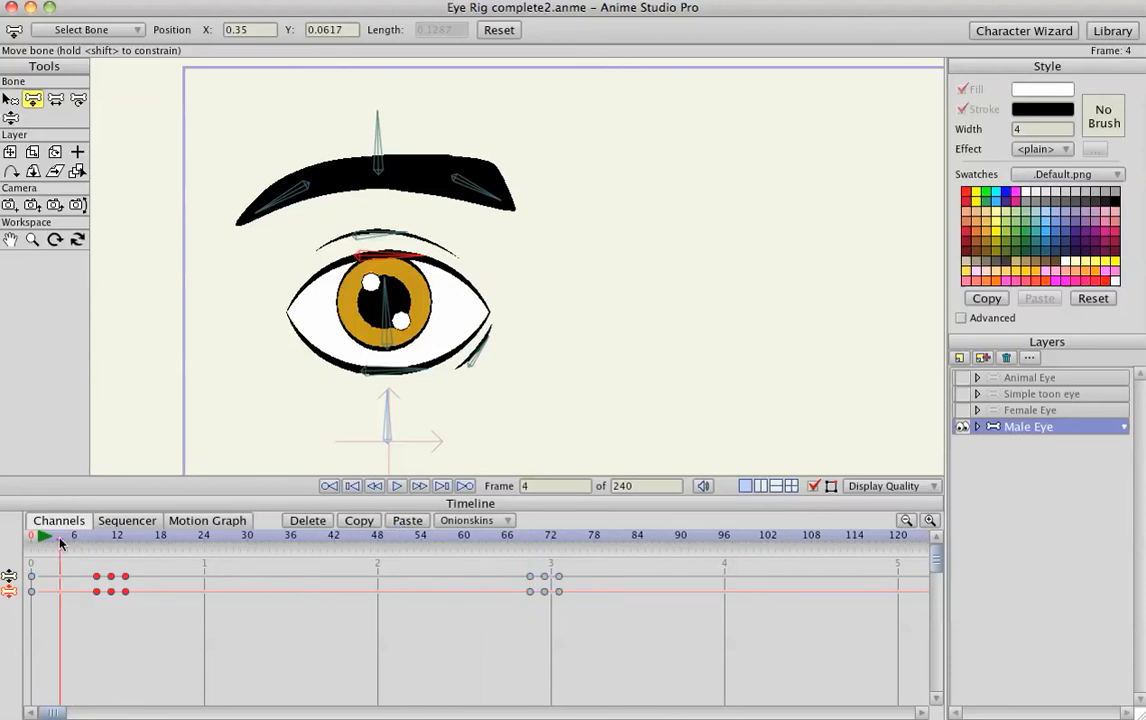
{"action": "left_click", "coordinate": [396, 485]}
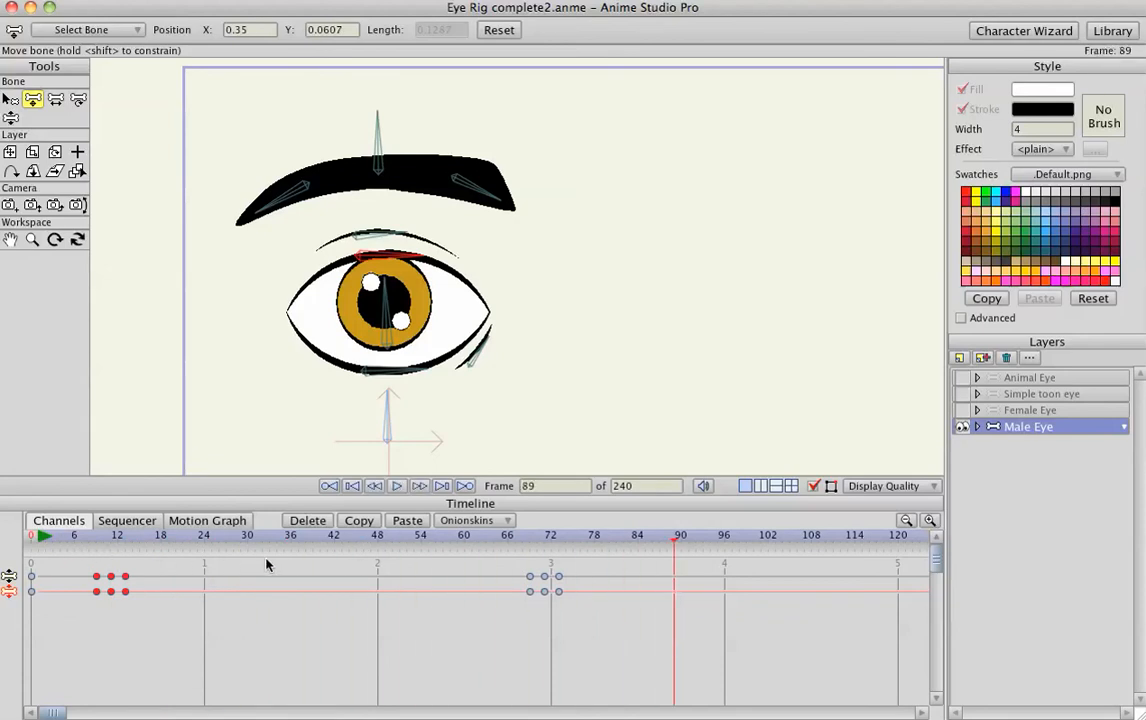
{"action": "mouse_move", "coordinate": [406, 337]}
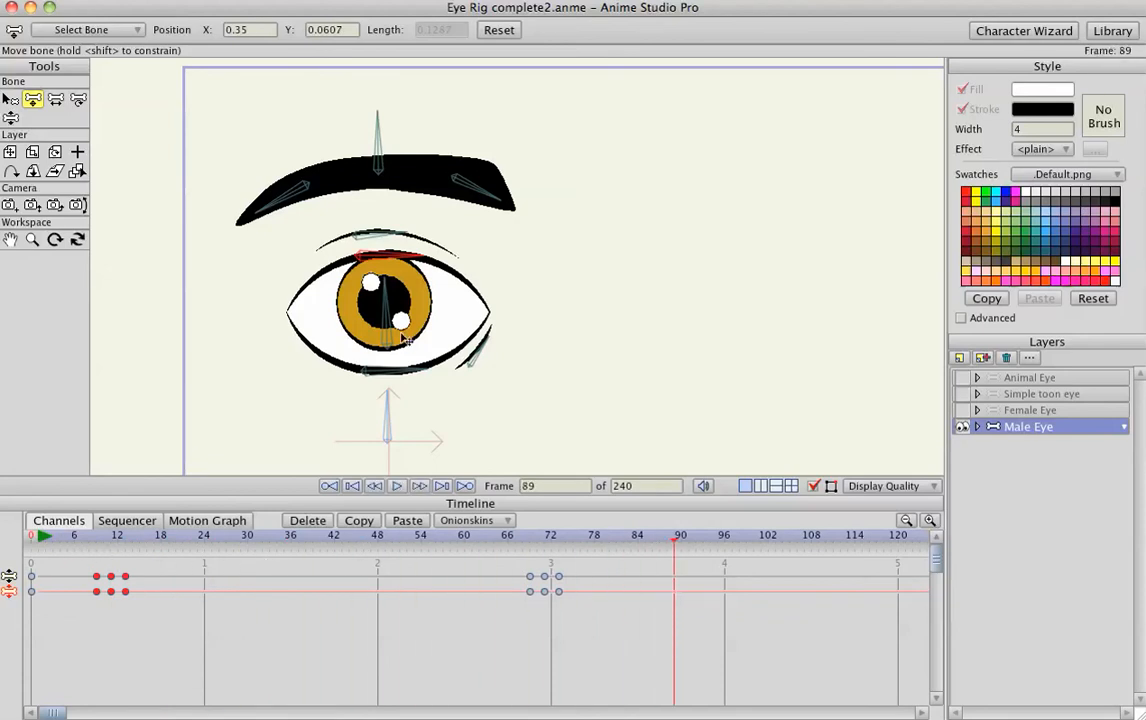
{"action": "mouse_move", "coordinate": [275, 351]}
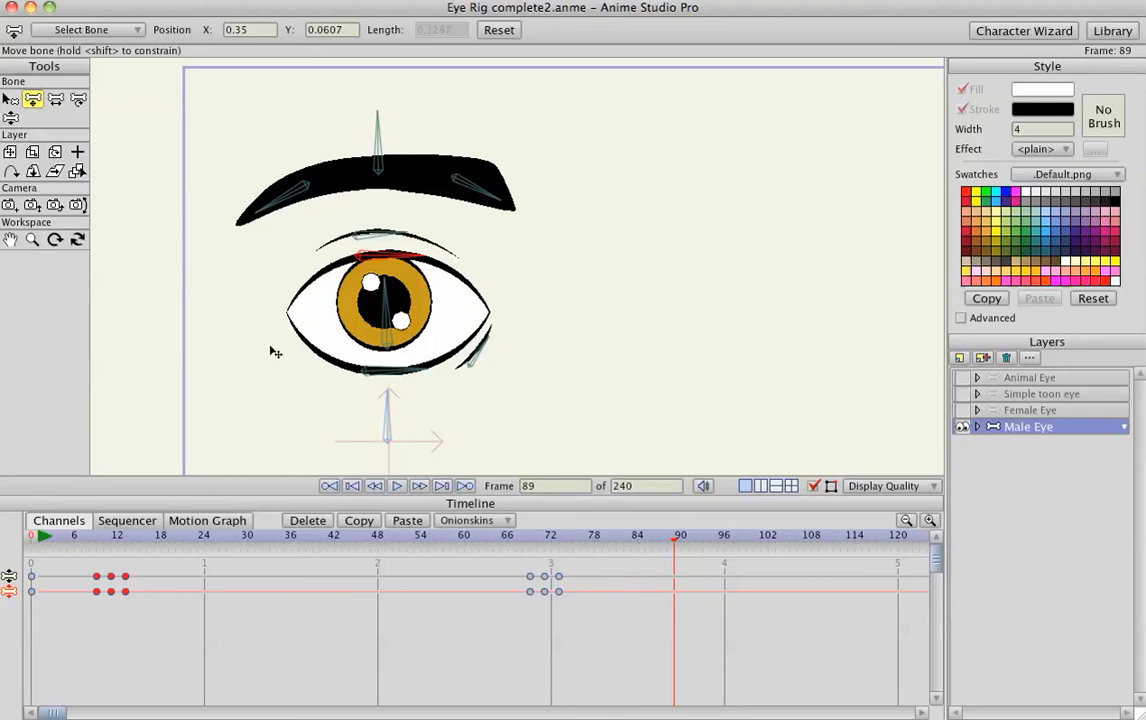
{"action": "mouse_move", "coordinate": [248, 242]}
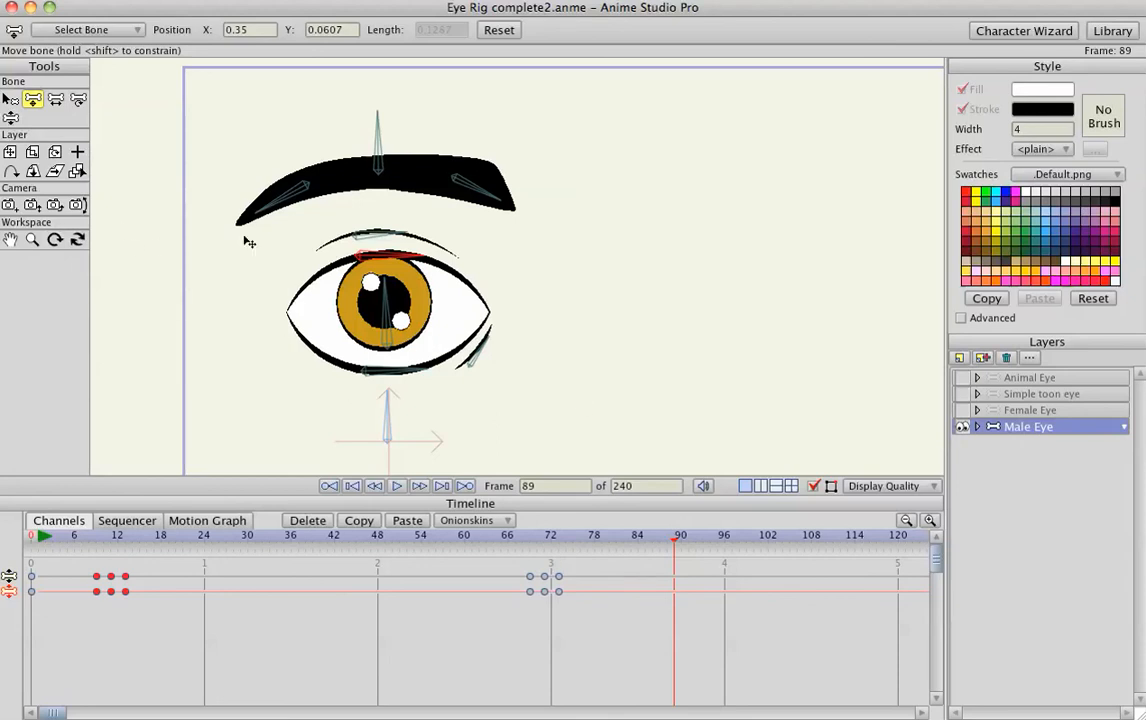
{"action": "mouse_move", "coordinate": [318, 283]}
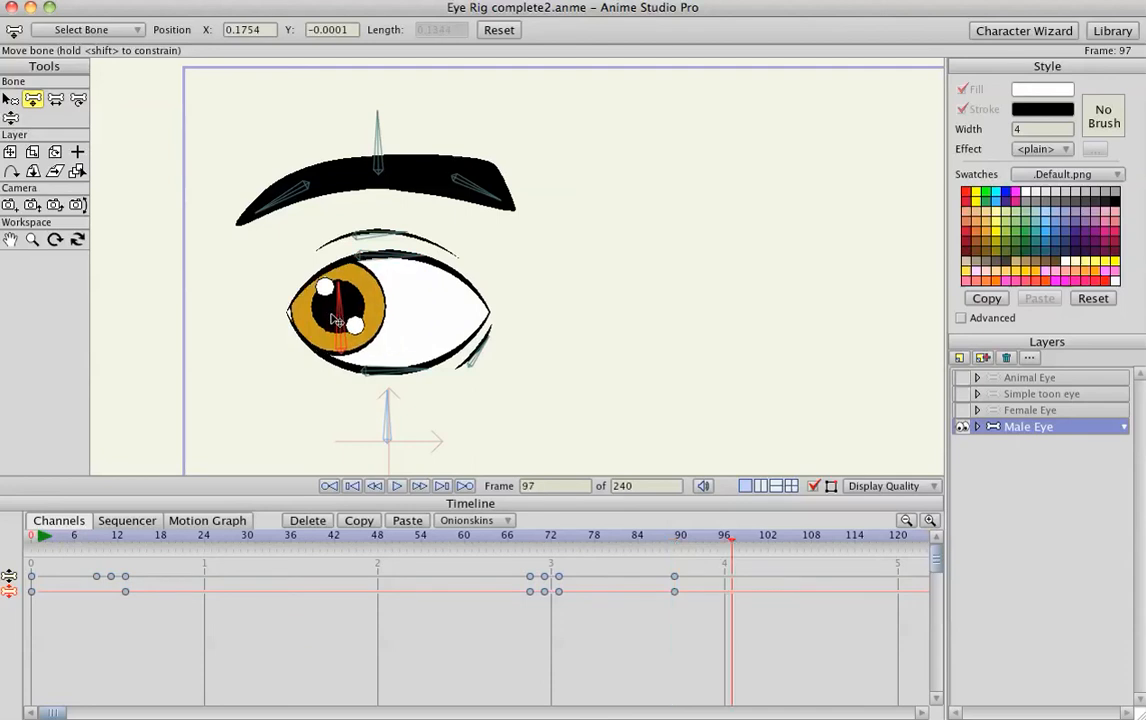
Shift the iris left for a sideways glance and pick the eyebrow's centre bone at frame 89
{"action": "left_click_drag", "start_coordinate": [340, 310], "coordinate": [305, 315]}
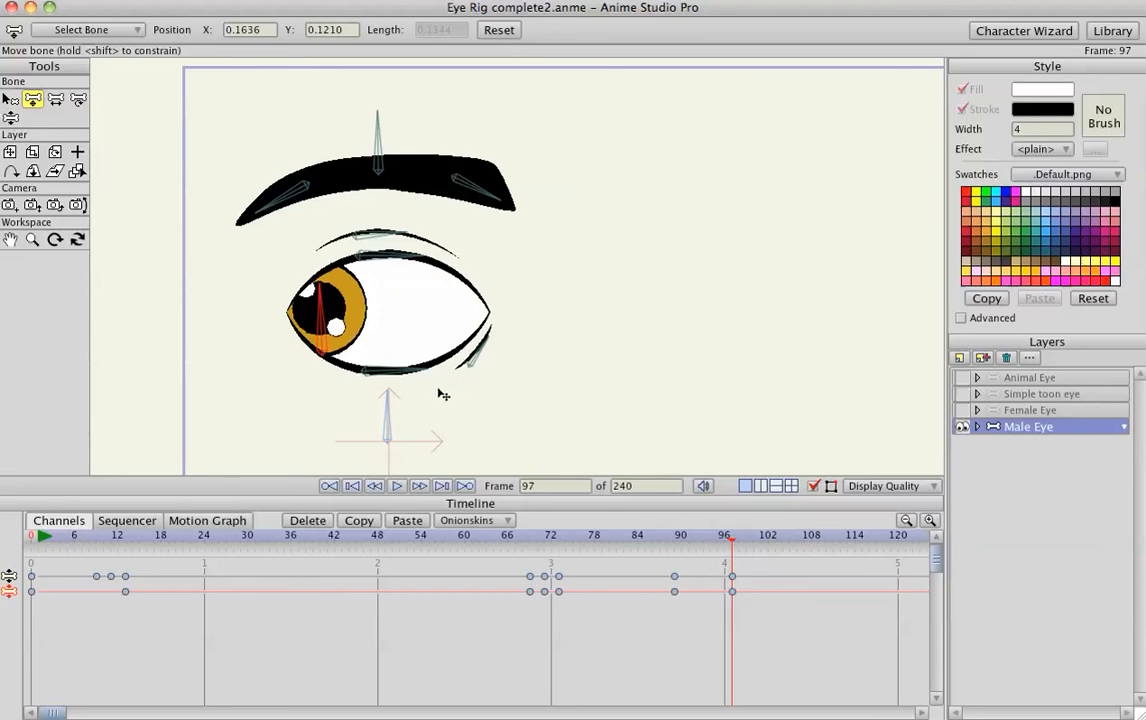
{"action": "left_click", "coordinate": [674, 535]}
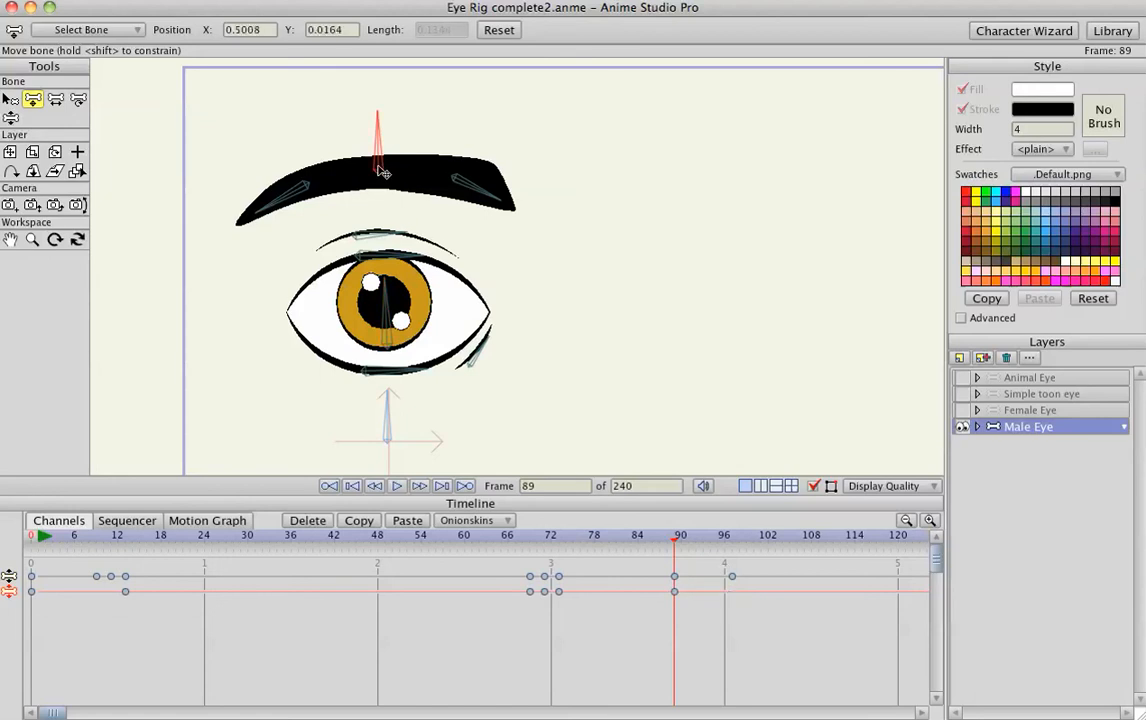
{"action": "left_click", "coordinate": [731, 535]}
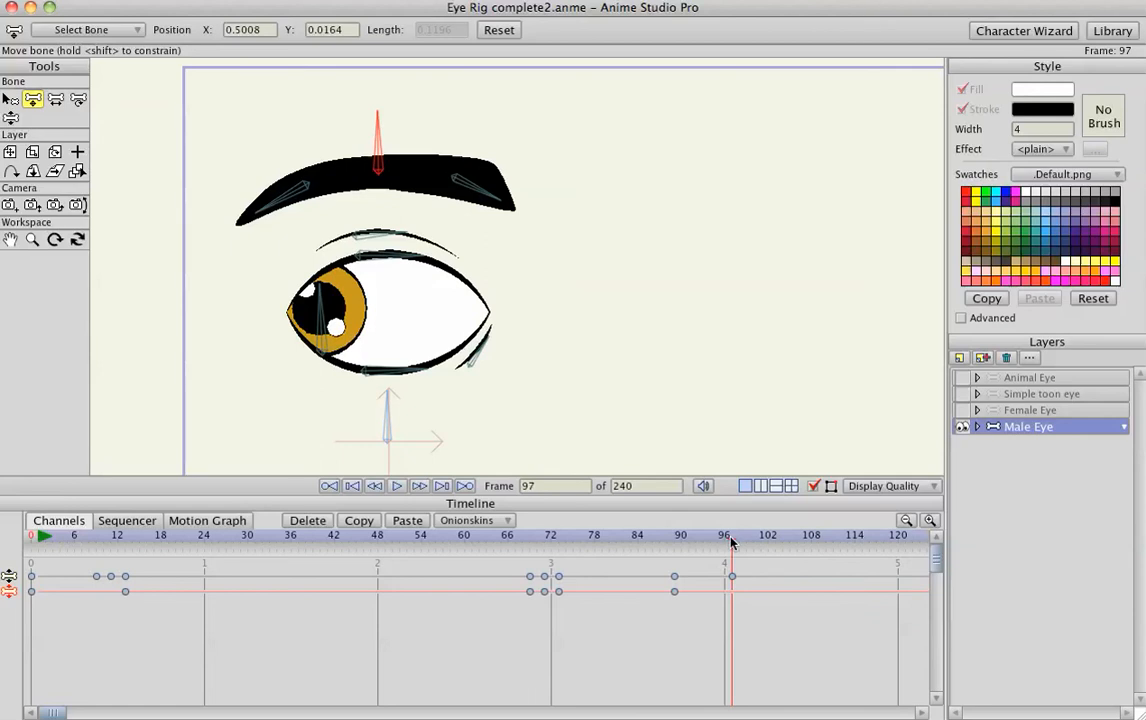
{"action": "mouse_move", "coordinate": [383, 290]}
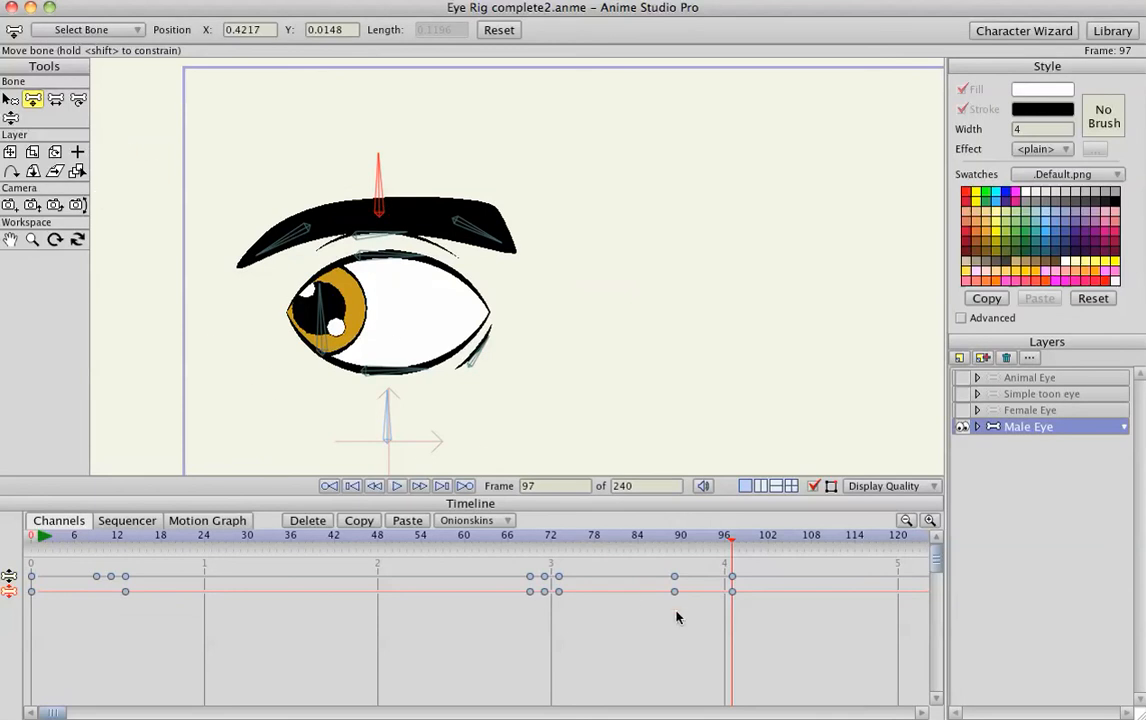
Rotate the eyebrow bone downward at frame 97
{"action": "left_click", "coordinate": [681, 535]}
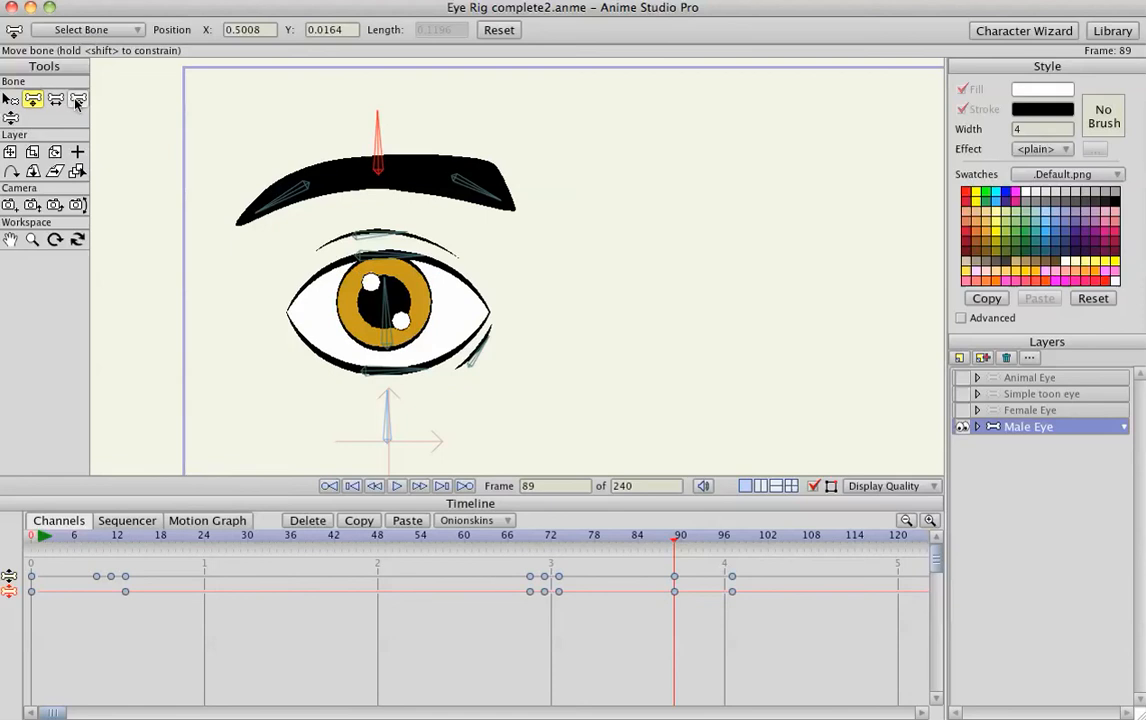
{"action": "left_click", "coordinate": [78, 99]}
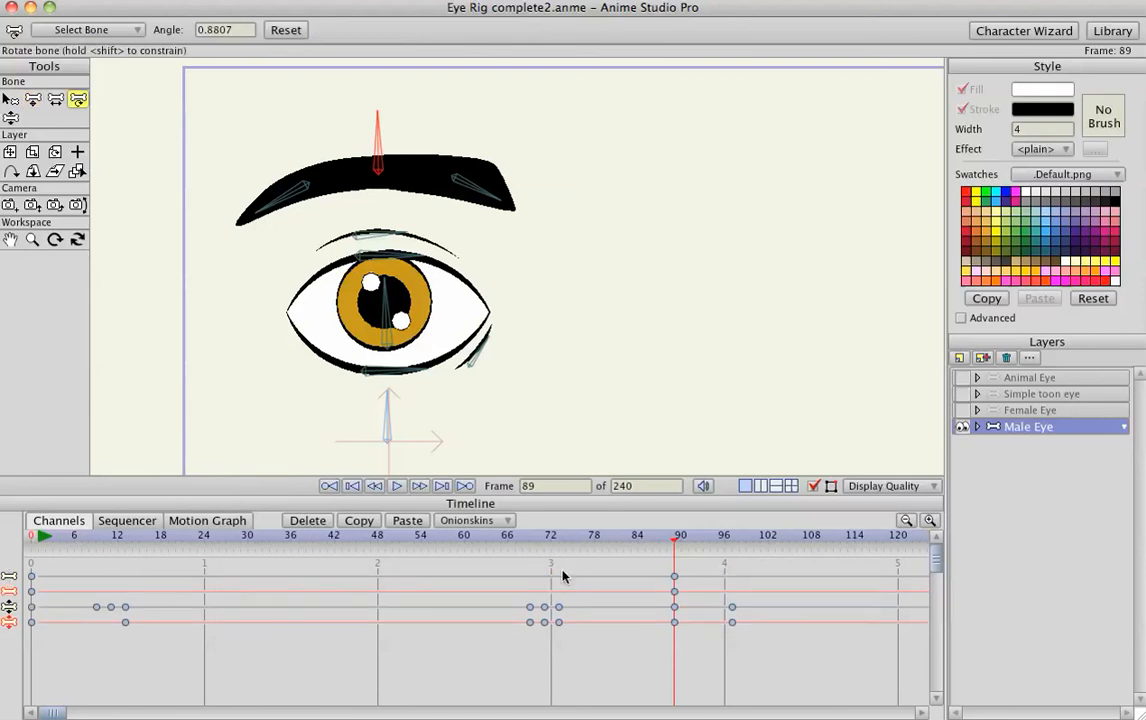
{"action": "left_click", "coordinate": [730, 535]}
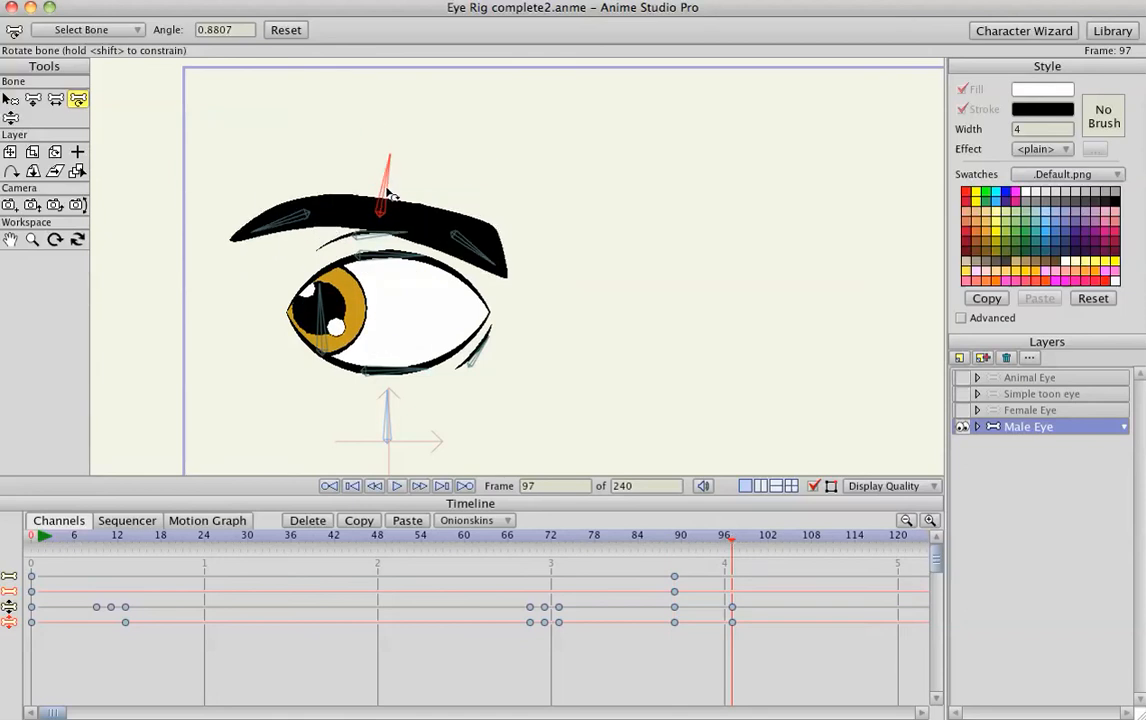
{"action": "left_click_drag", "start_coordinate": [390, 175], "coordinate": [397, 160]}
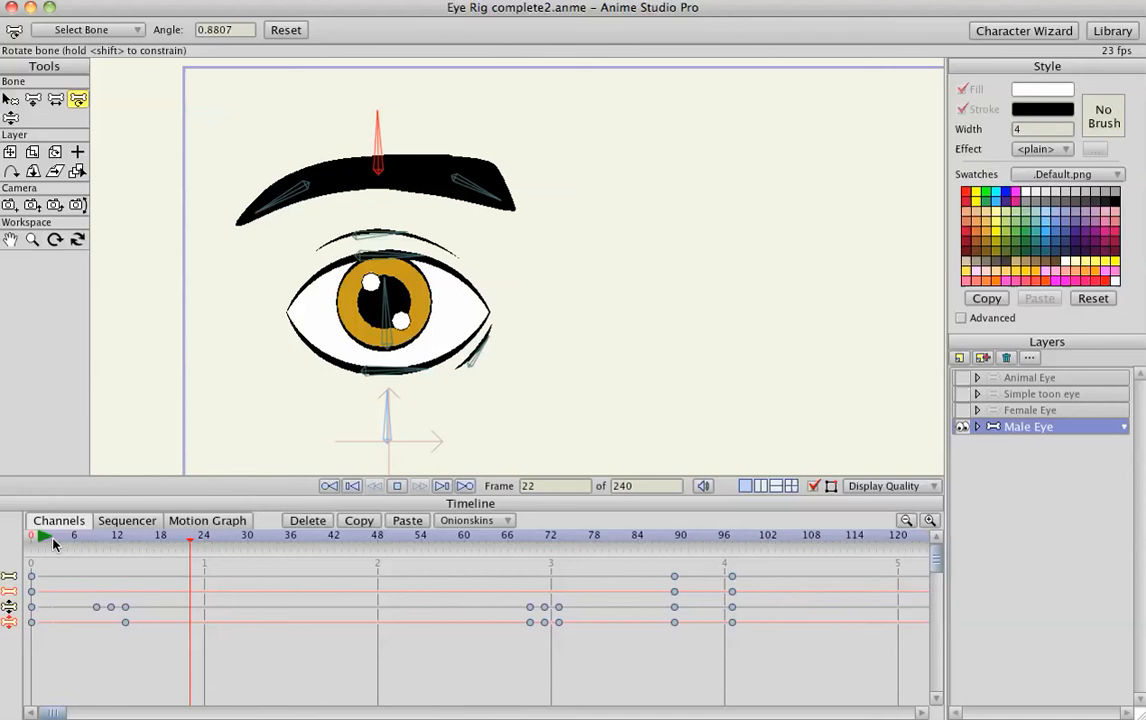
{"action": "left_click", "coordinate": [507, 535]}
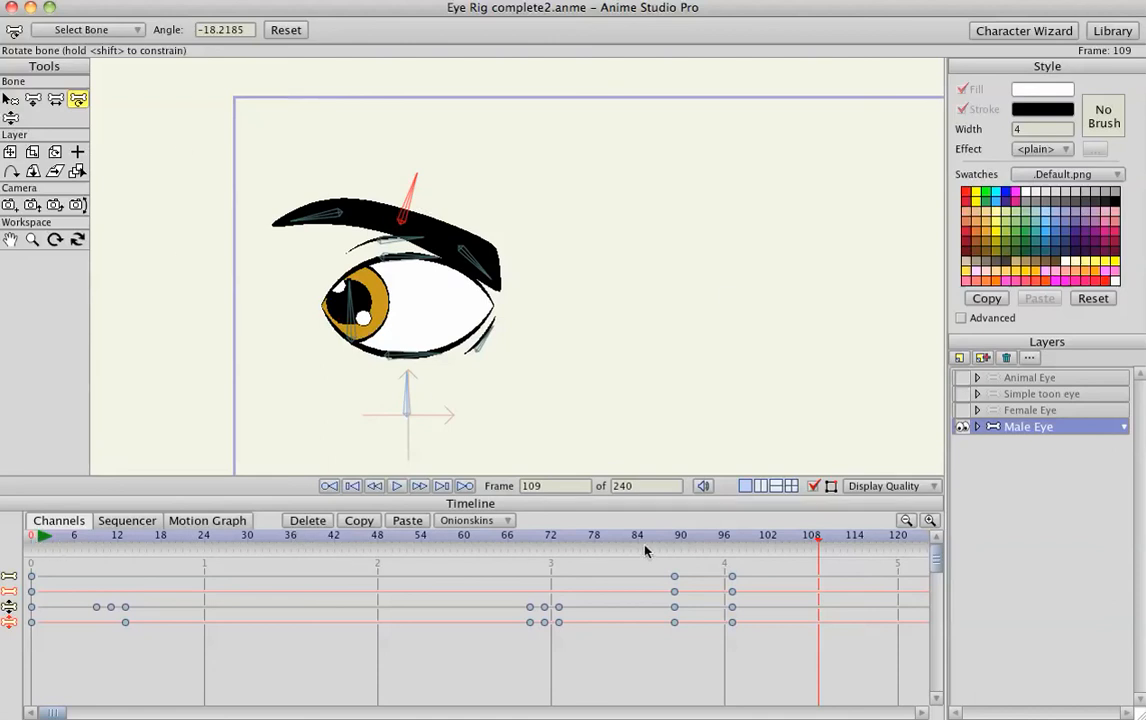
{"action": "mouse_move", "coordinate": [365, 458]}
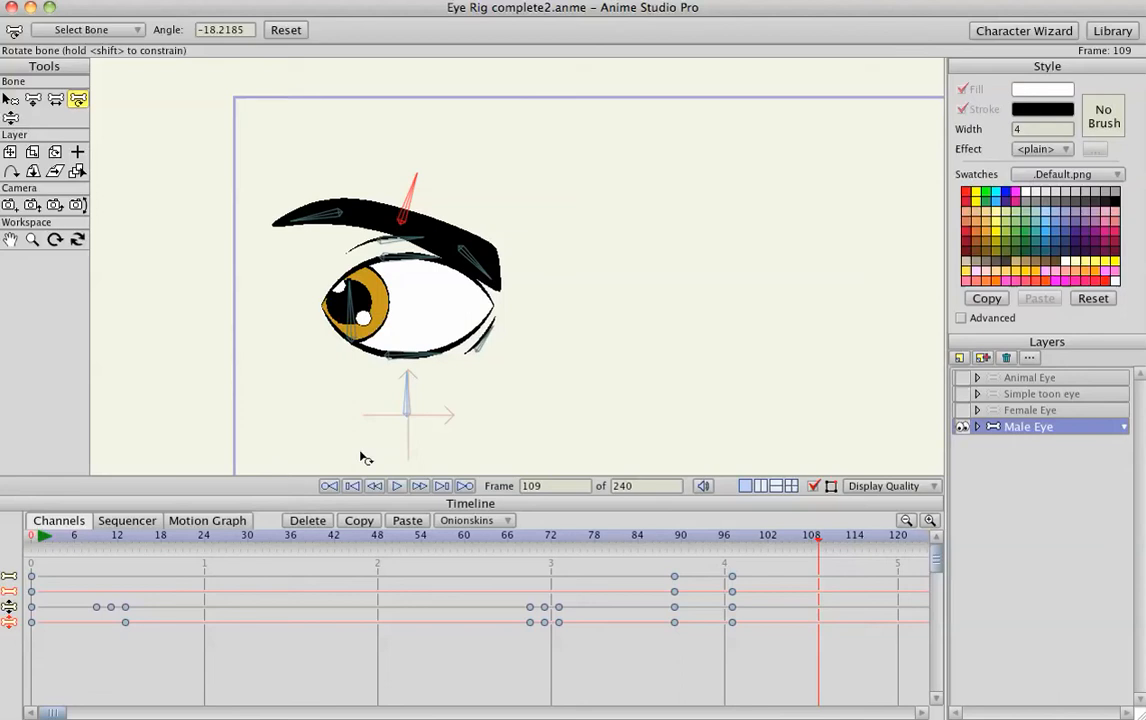
{"action": "mouse_move", "coordinate": [425, 488]}
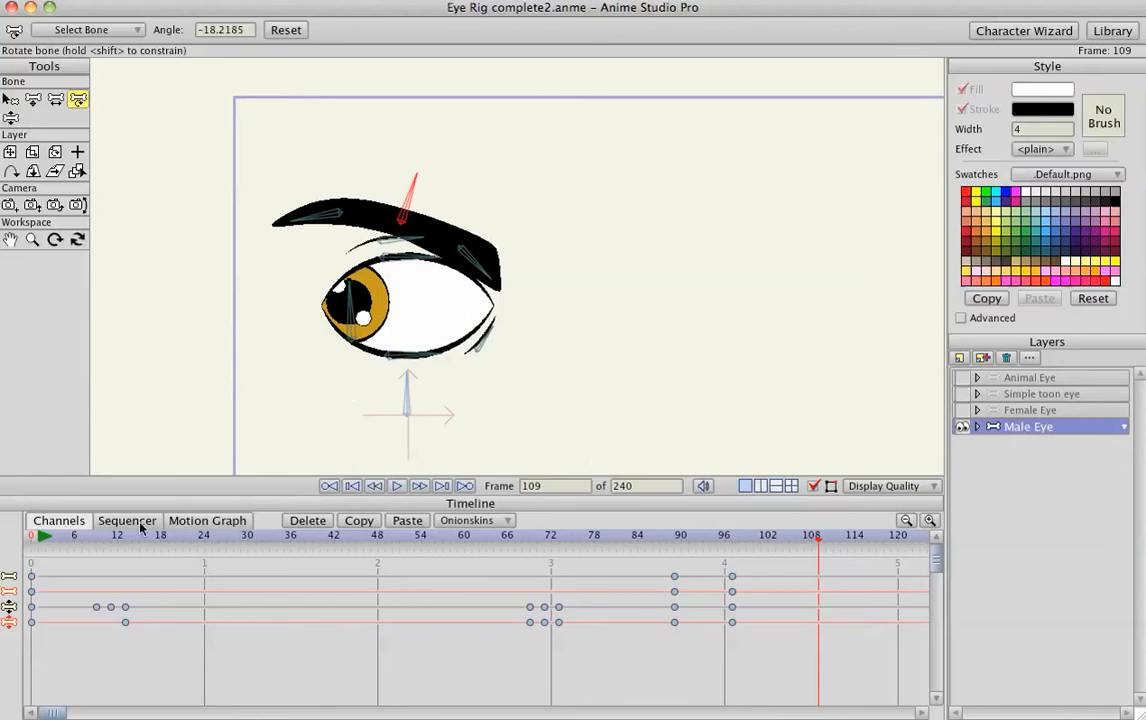
{"action": "left_click", "coordinate": [210, 535]}
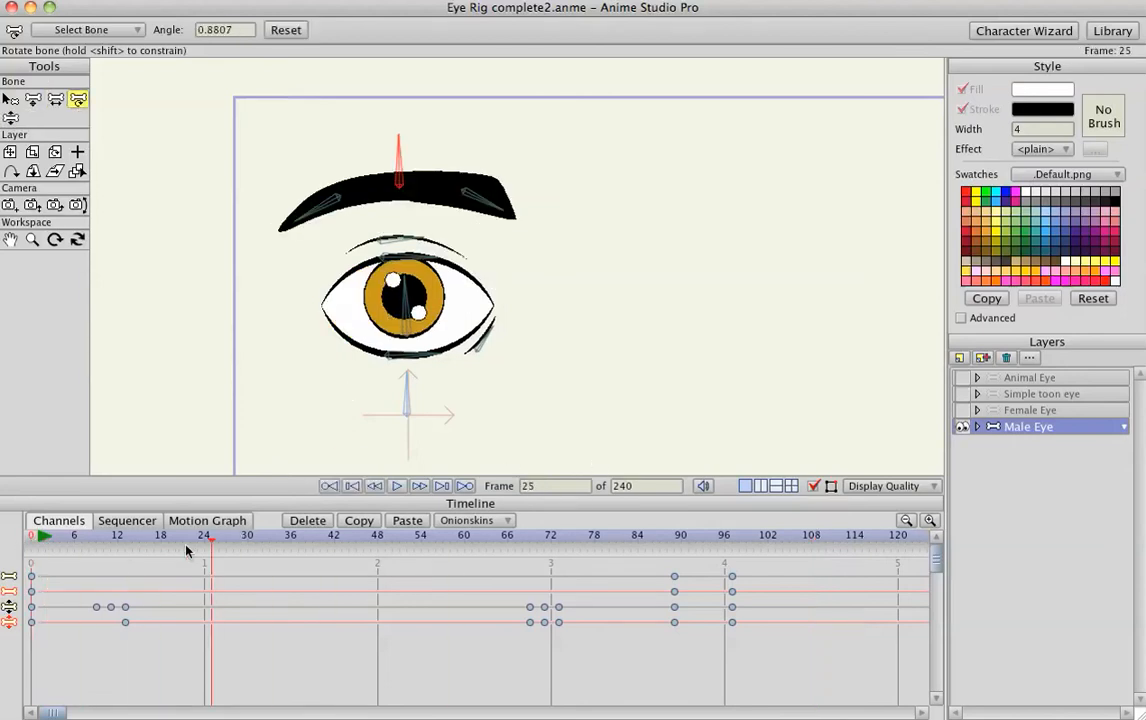
{"action": "left_click", "coordinate": [396, 486]}
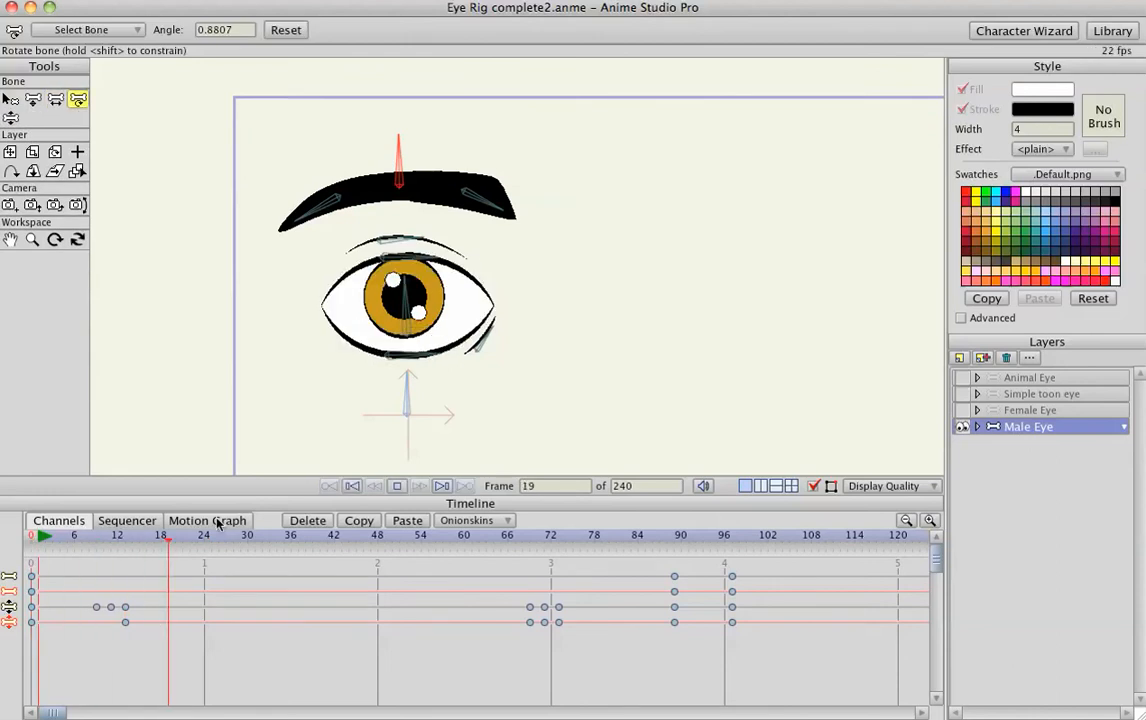
{"action": "left_click", "coordinate": [487, 535]}
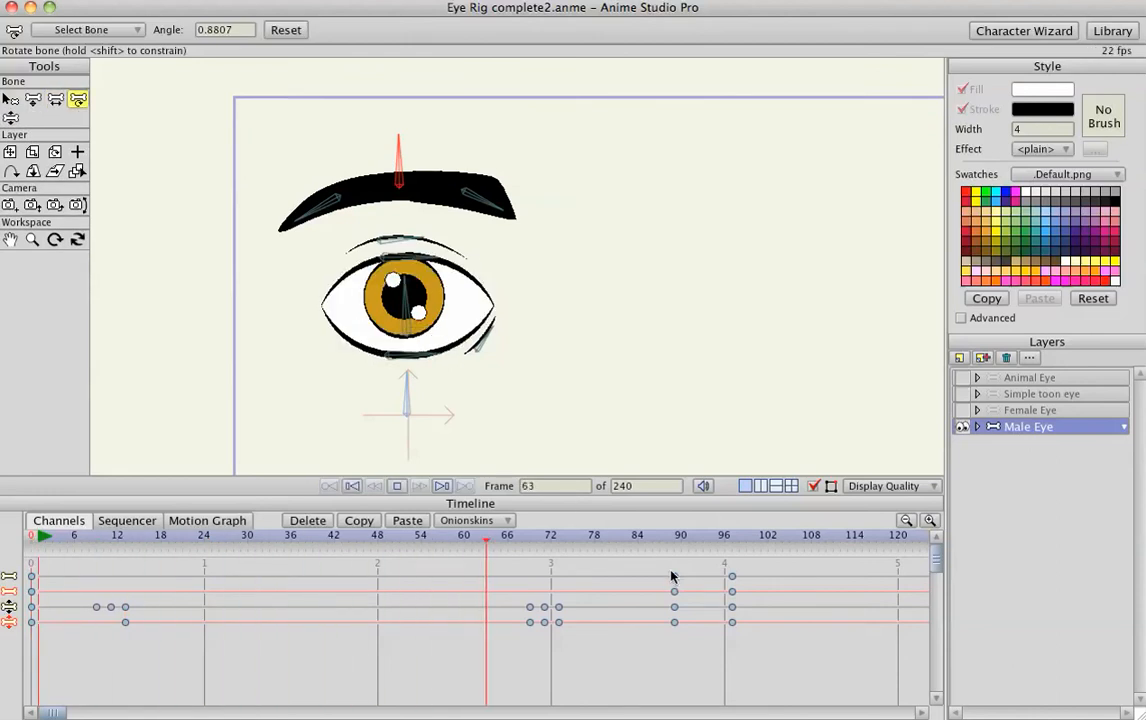
{"action": "left_click", "coordinate": [770, 535]}
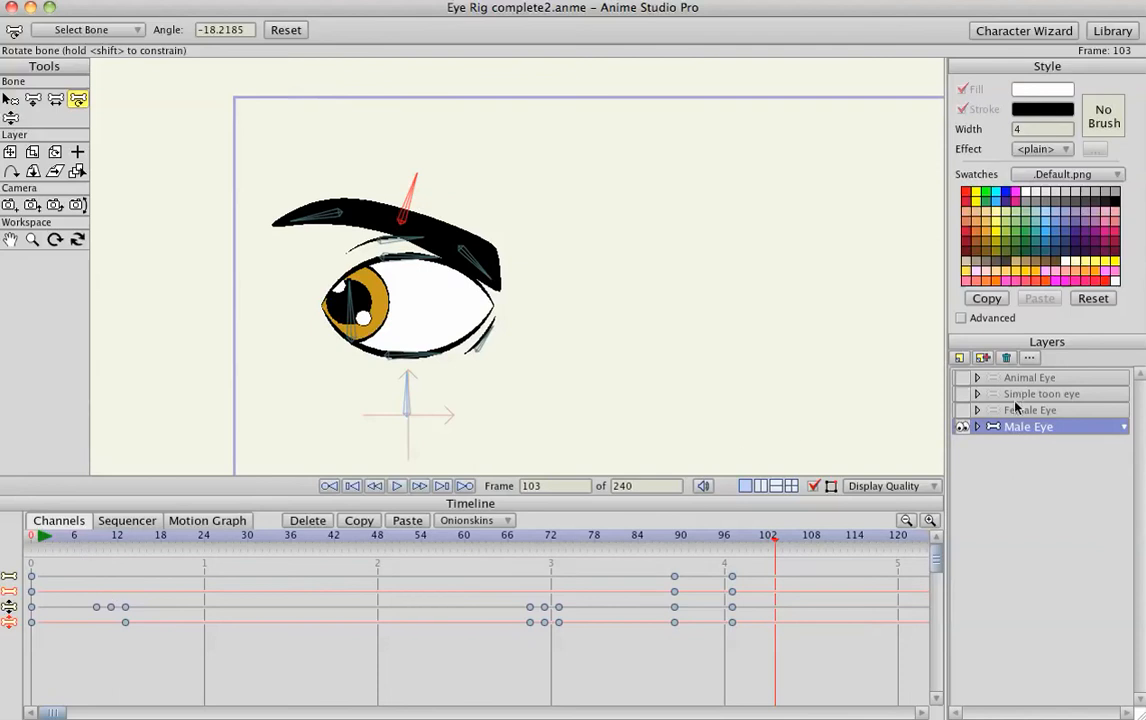
Duplicate Male Eye into Male Eye 2 and select it with the Translate Layer tool
{"action": "left_click", "coordinate": [352, 485]}
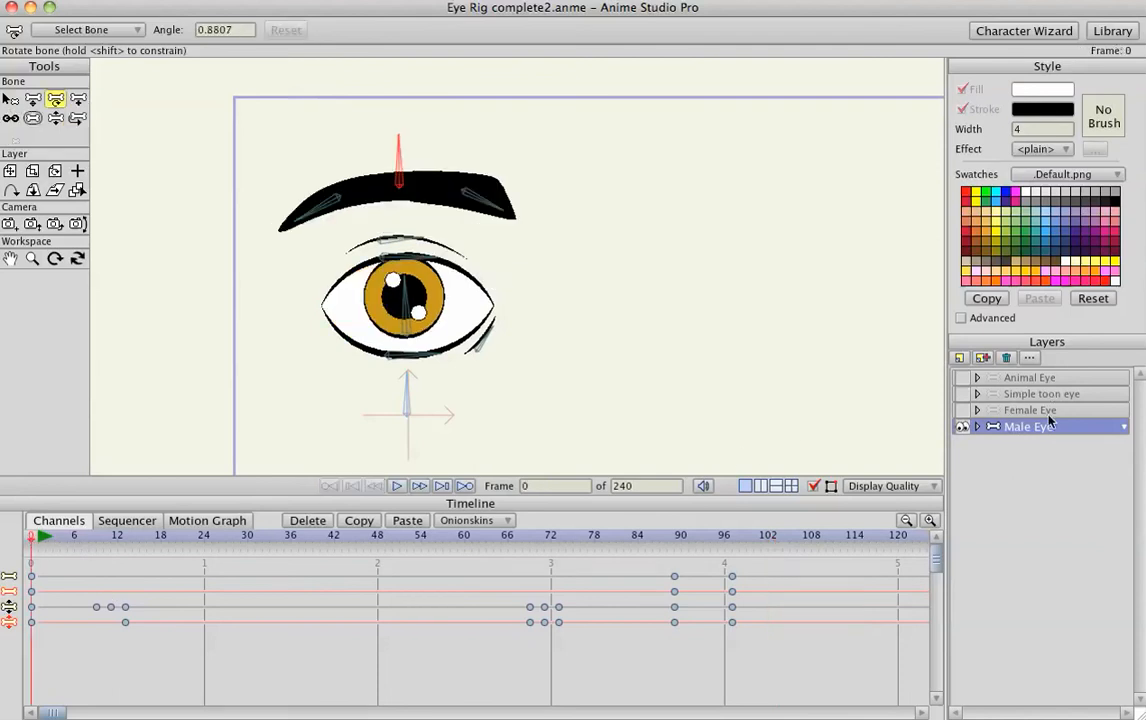
{"action": "mouse_move", "coordinate": [1003, 378]}
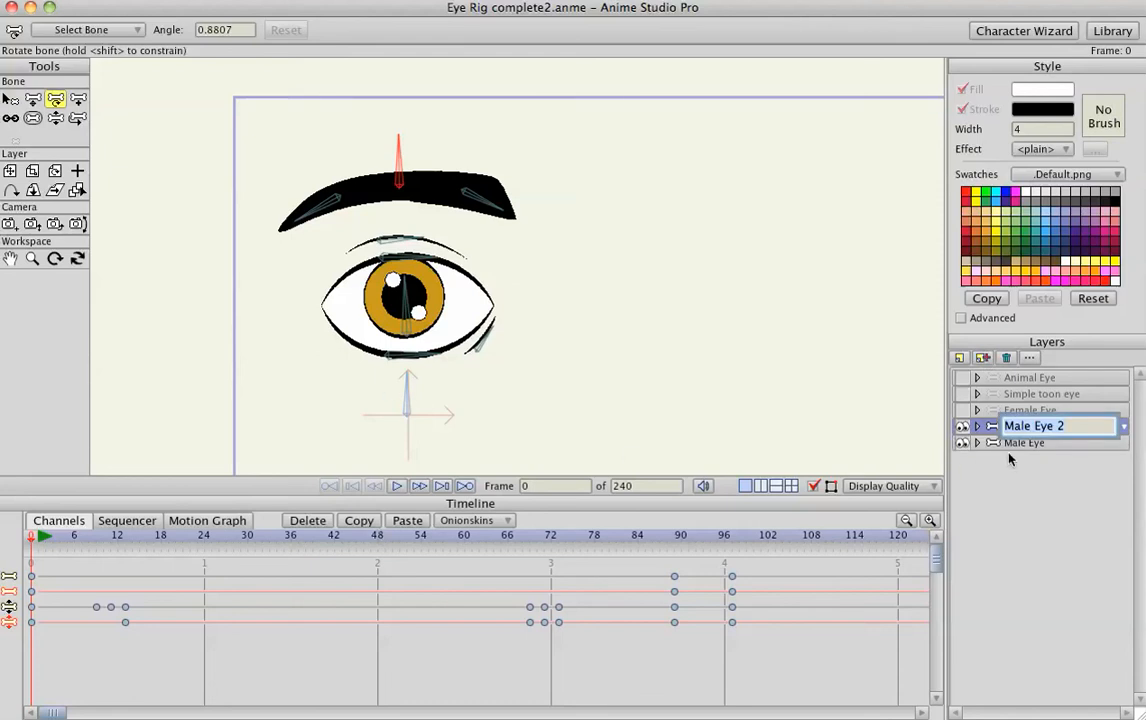
{"action": "left_click", "coordinate": [1028, 442]}
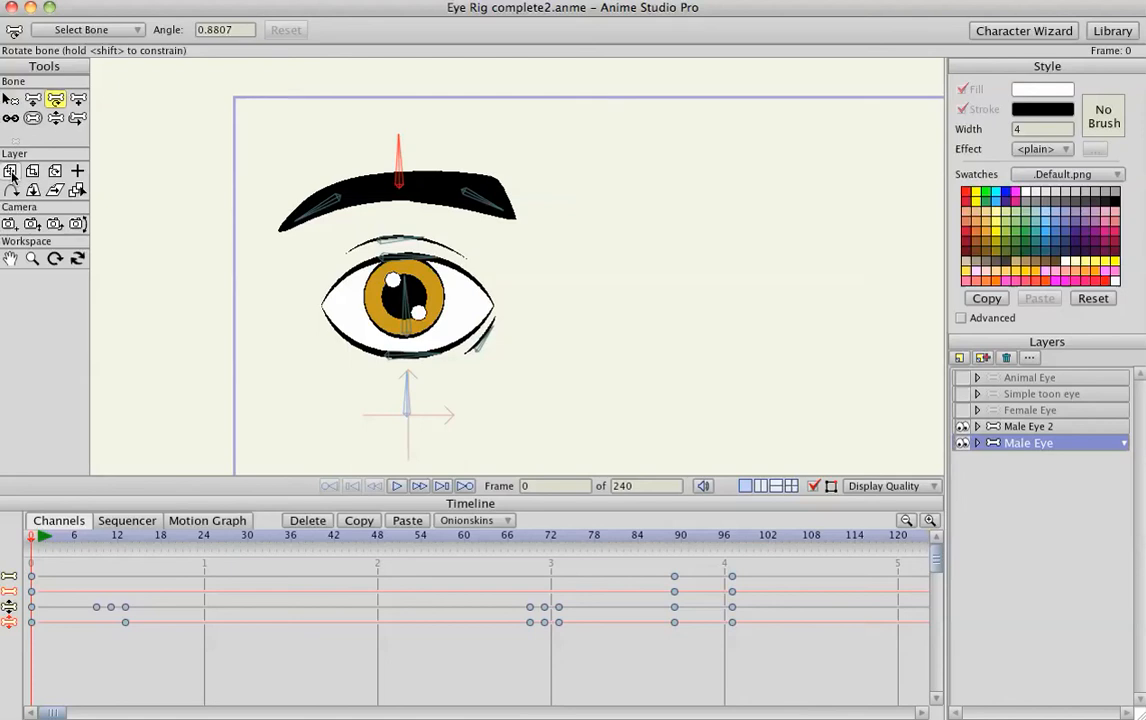
{"action": "left_click", "coordinate": [10, 170]}
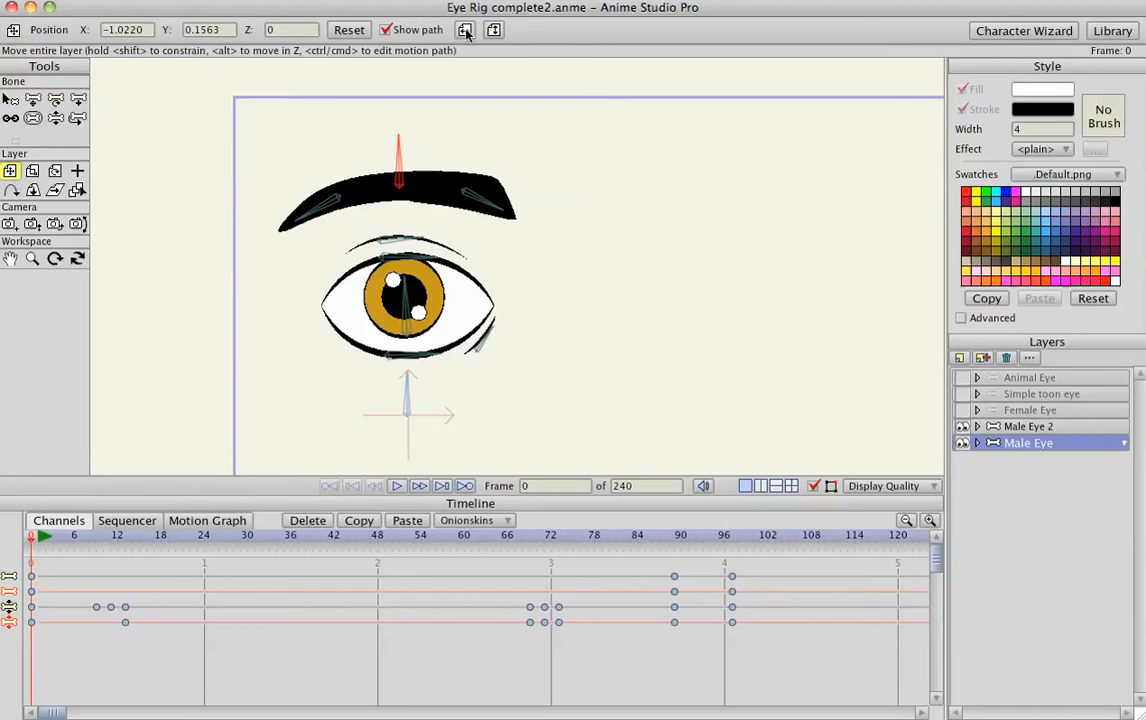
{"action": "left_click", "coordinate": [1032, 426]}
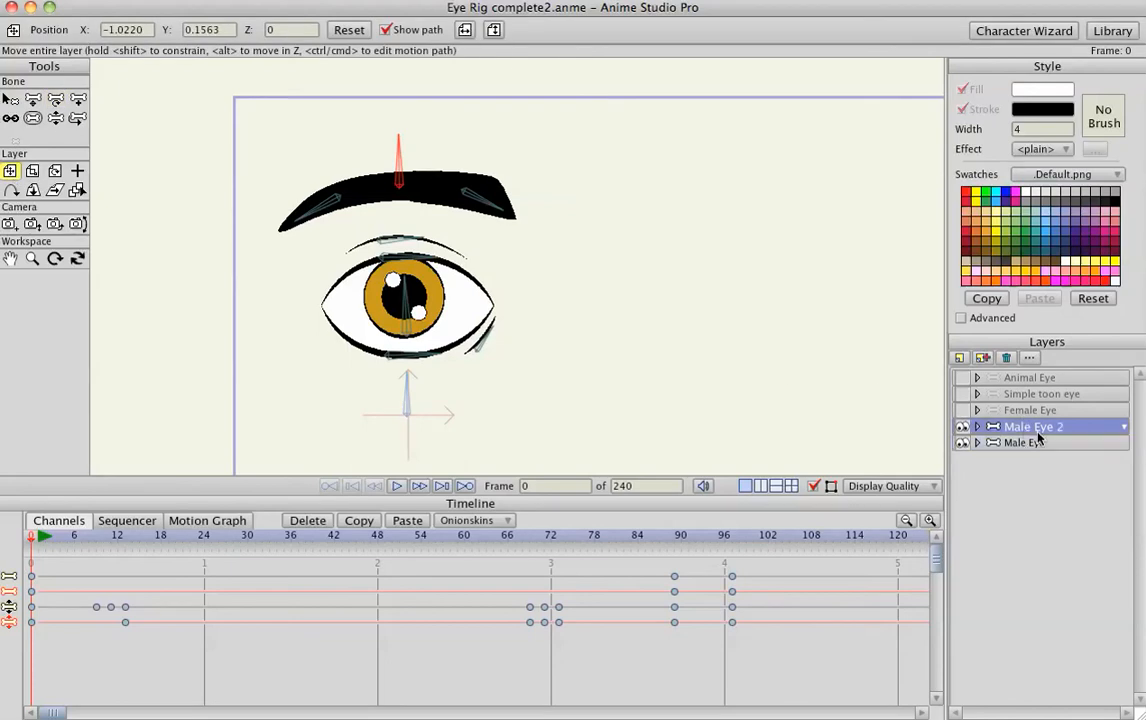
{"action": "mouse_move", "coordinate": [1060, 432]}
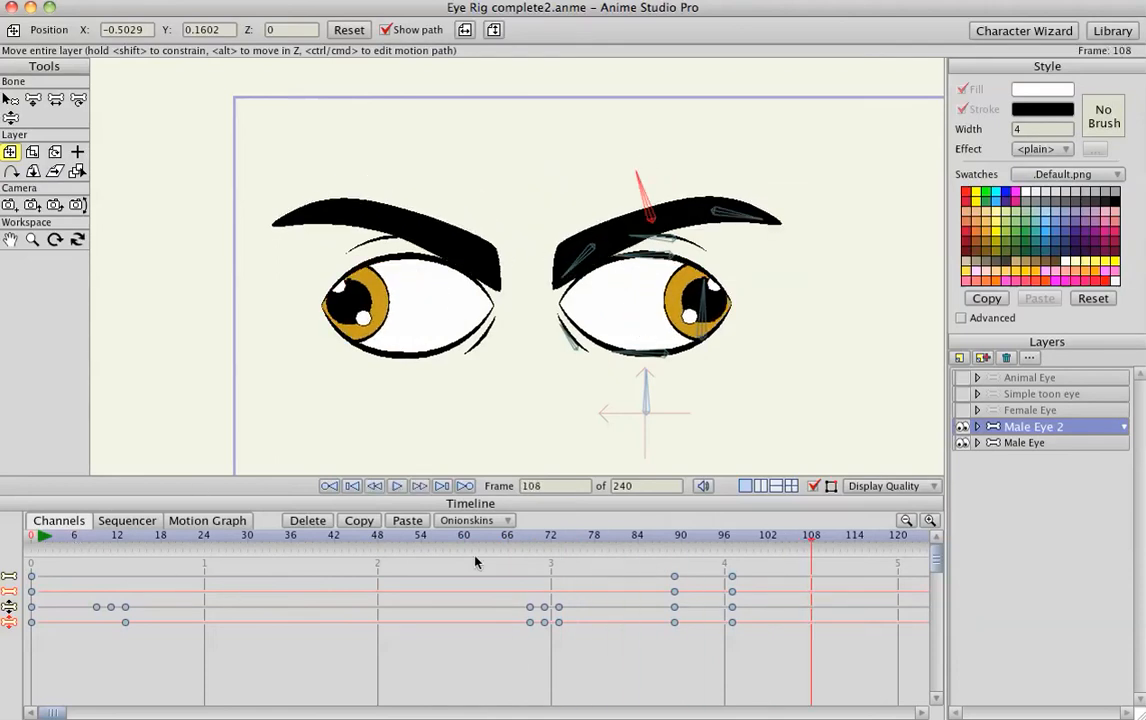
{"action": "mouse_move", "coordinate": [670, 547]}
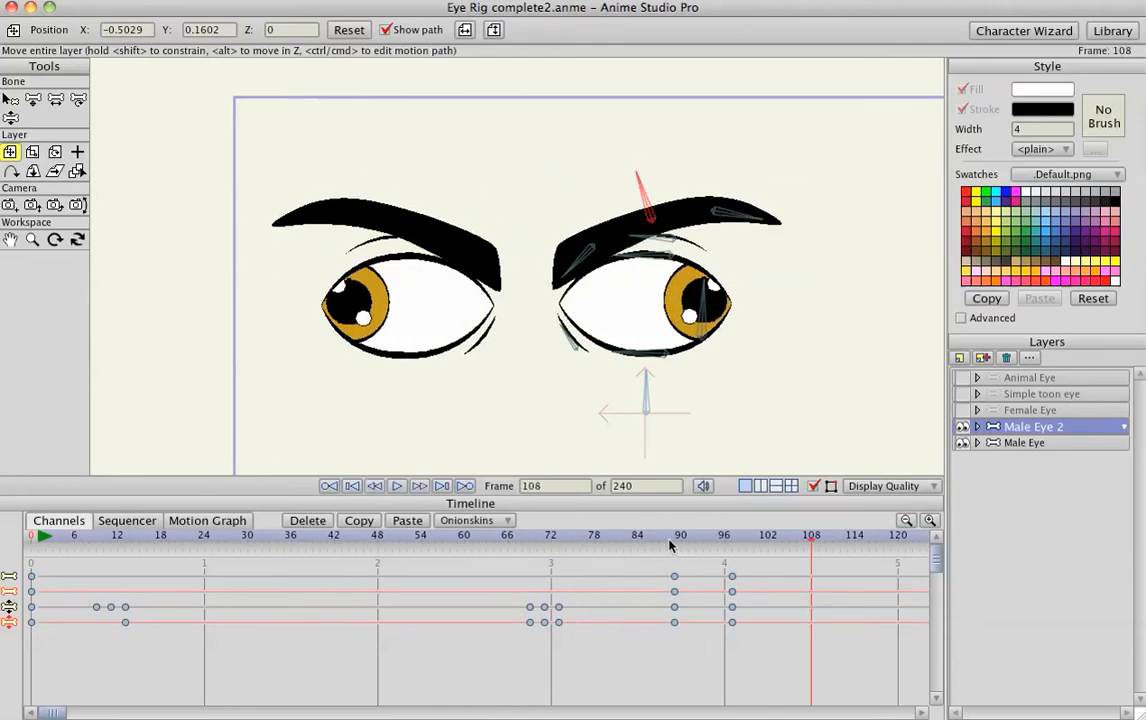
Scrub the paired eyes to frame 75
{"action": "left_click", "coordinate": [456, 535]}
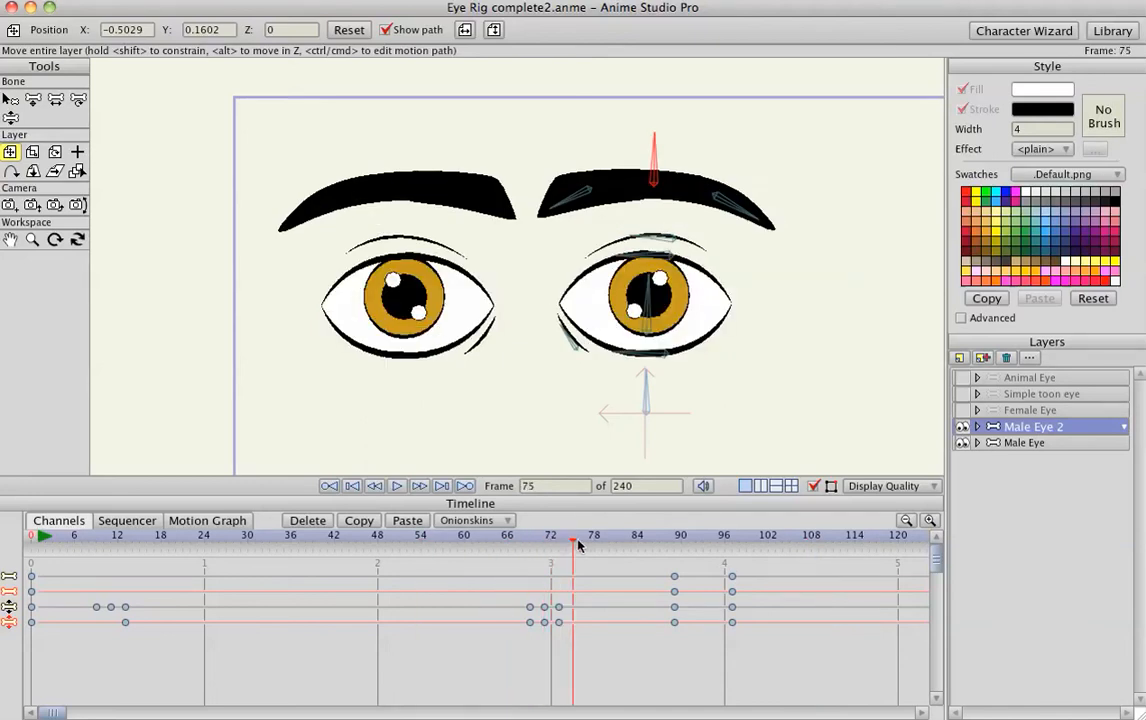
Reposition Male Eye 2's pupil bone at frames 89 and 97, then stop playback
{"action": "left_click", "coordinate": [675, 535]}
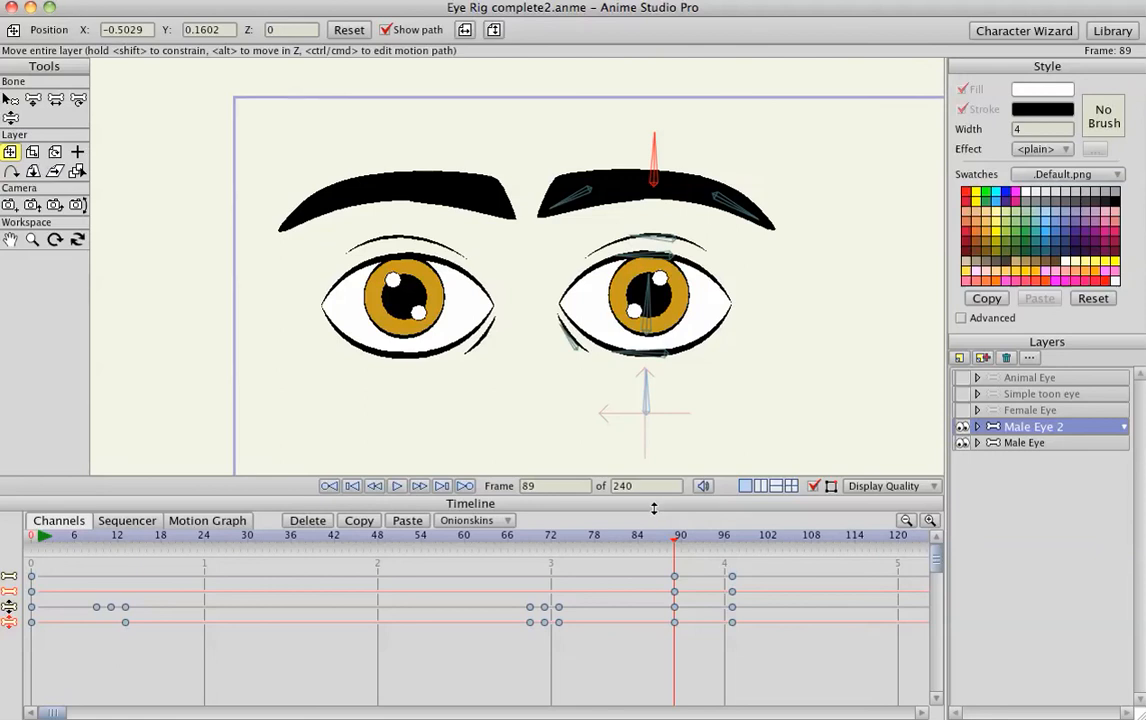
{"action": "mouse_move", "coordinate": [479, 268]}
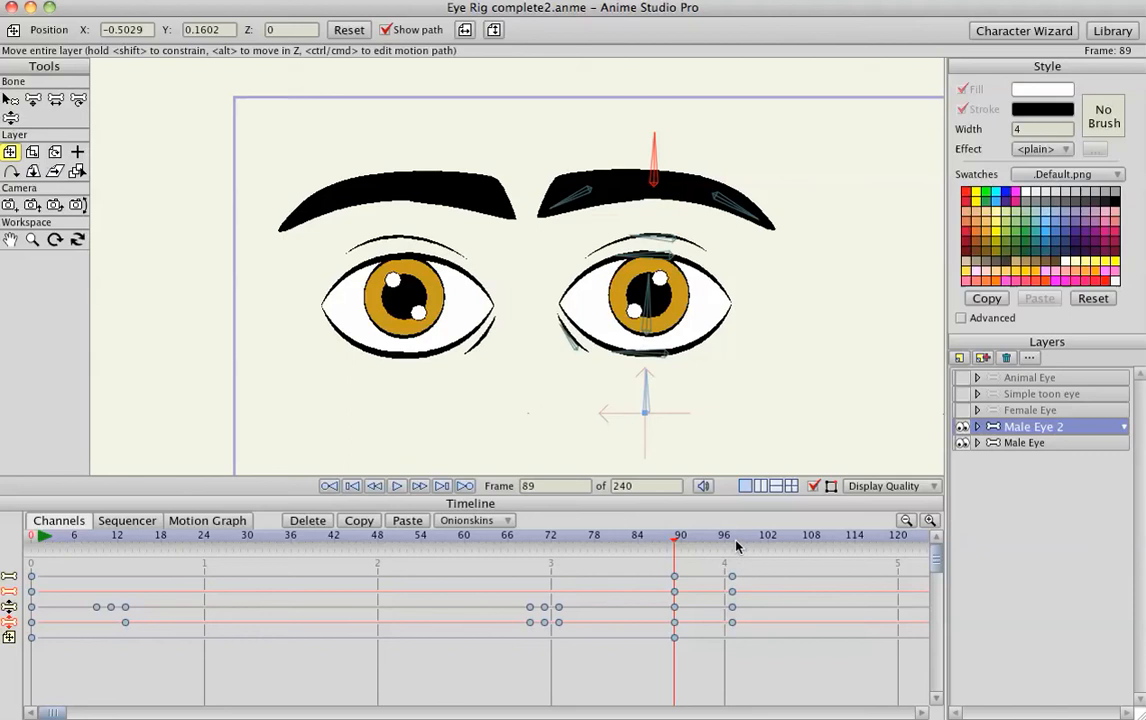
{"action": "left_click", "coordinate": [730, 535]}
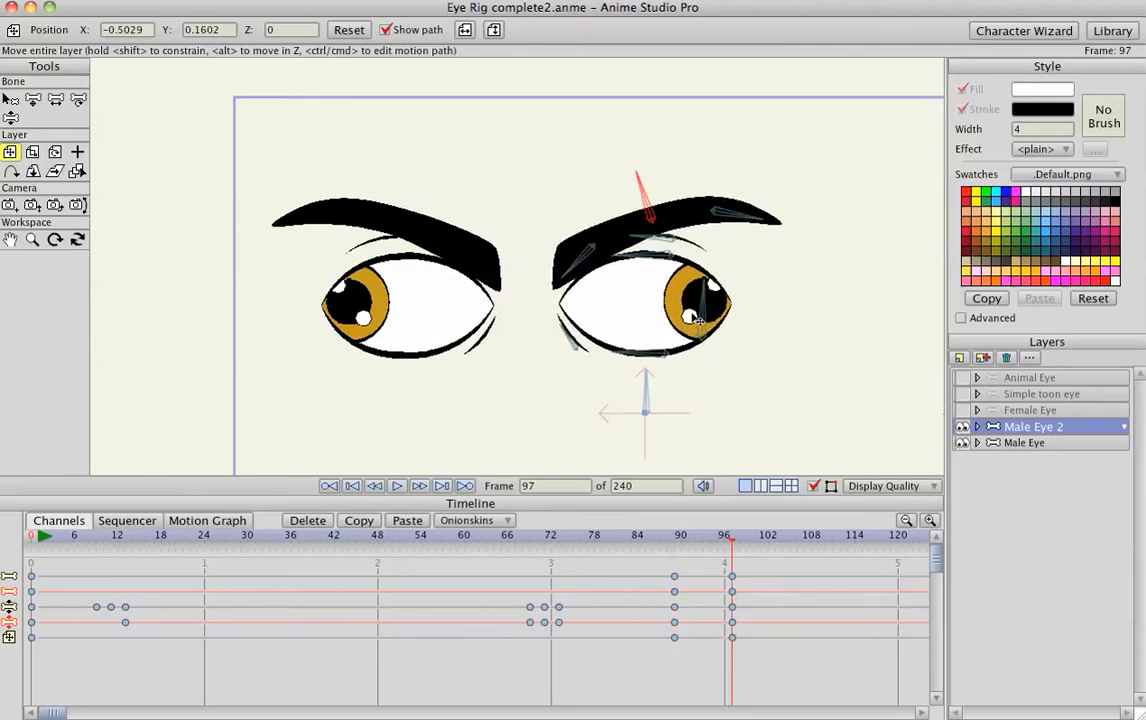
{"action": "left_click", "coordinate": [33, 99]}
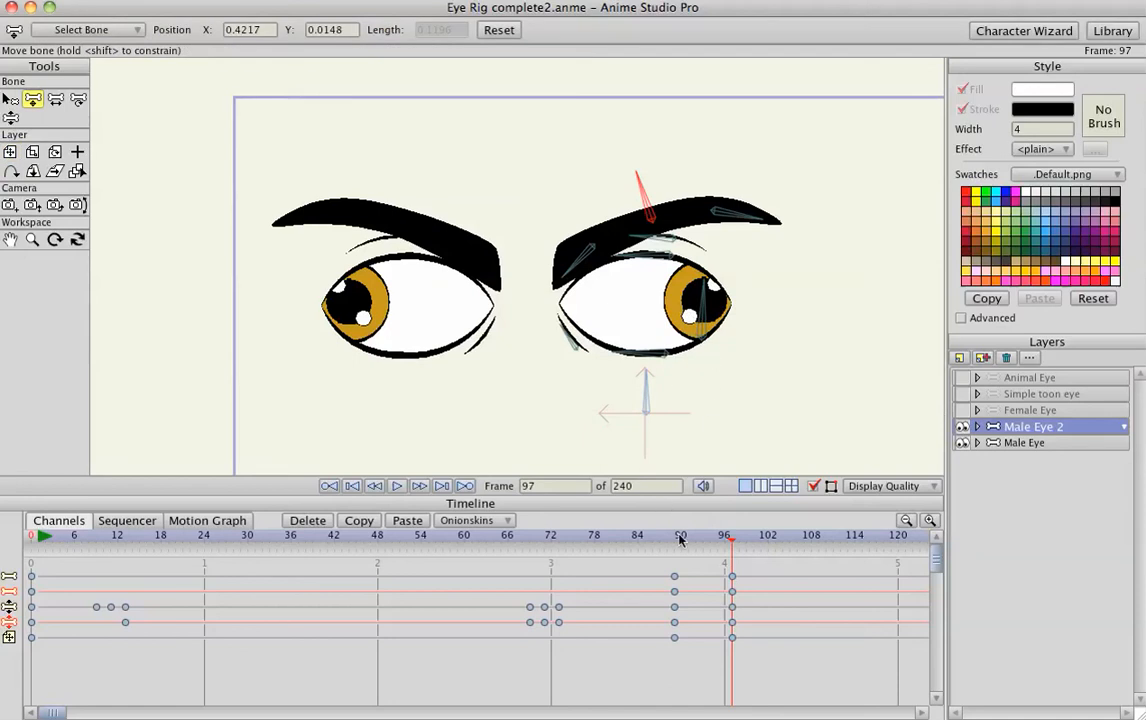
{"action": "left_click", "coordinate": [674, 535]}
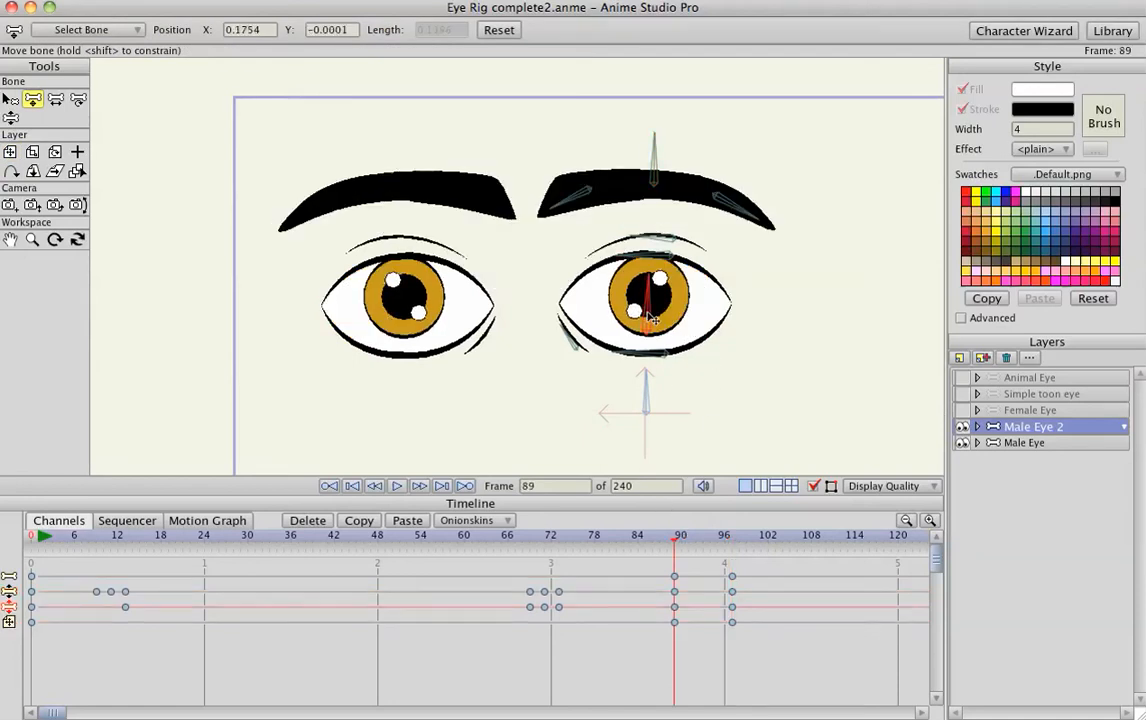
{"action": "left_click", "coordinate": [730, 535]}
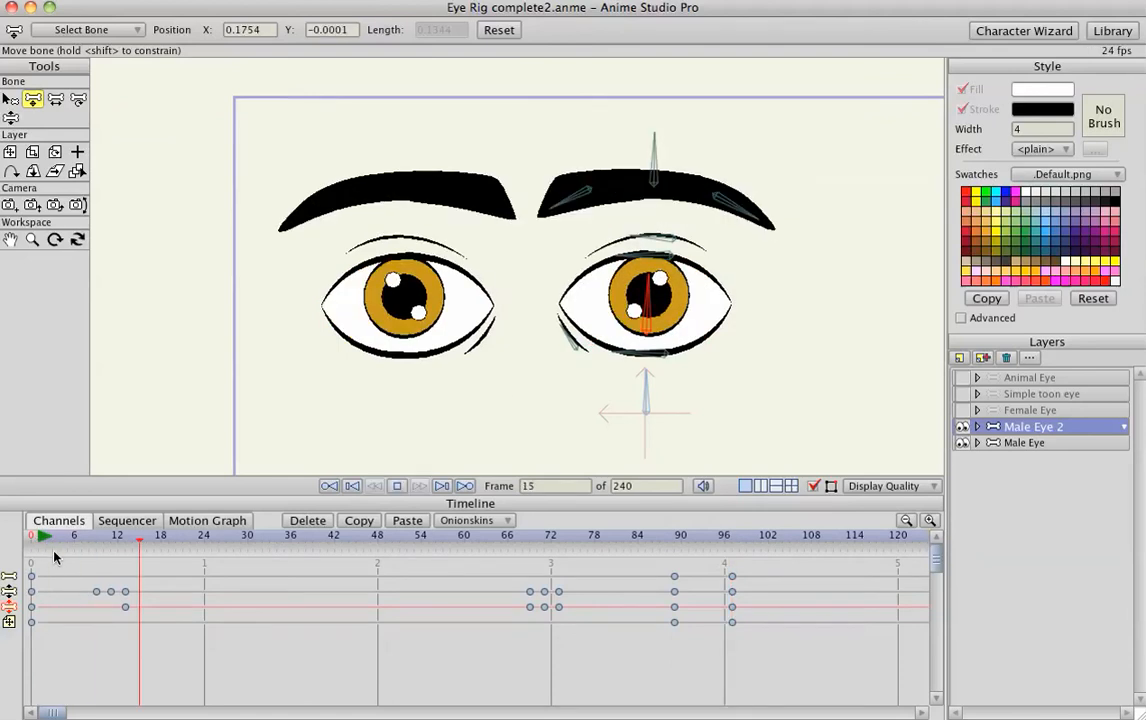
{"action": "left_click", "coordinate": [455, 535]}
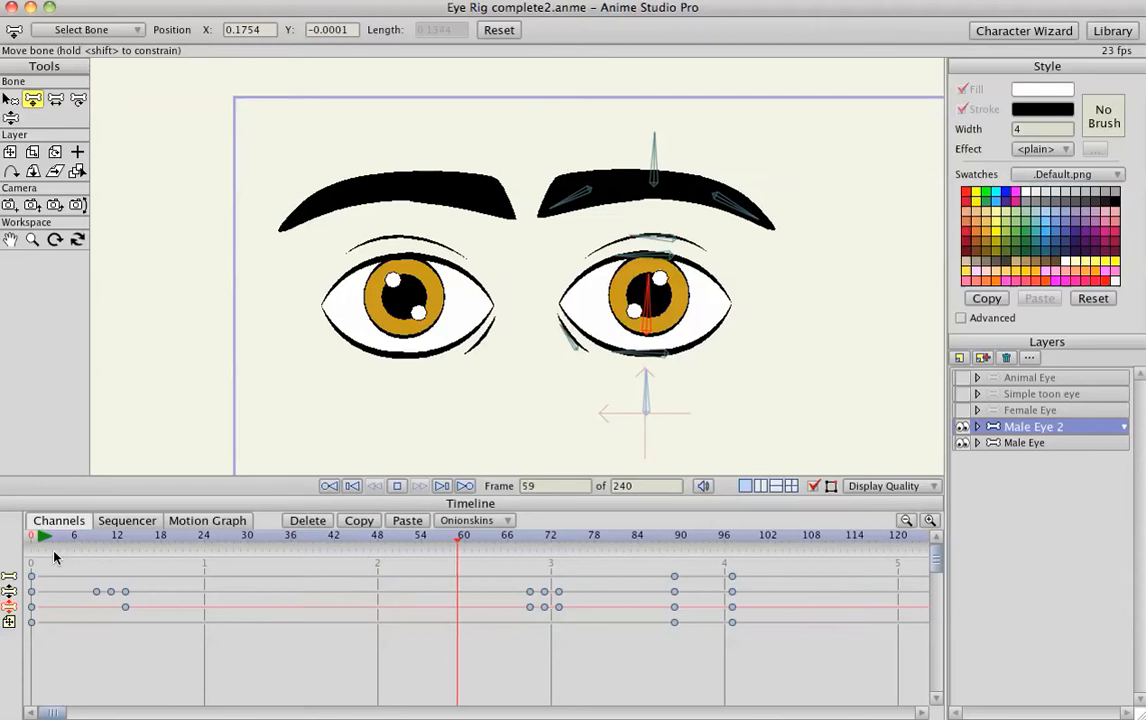